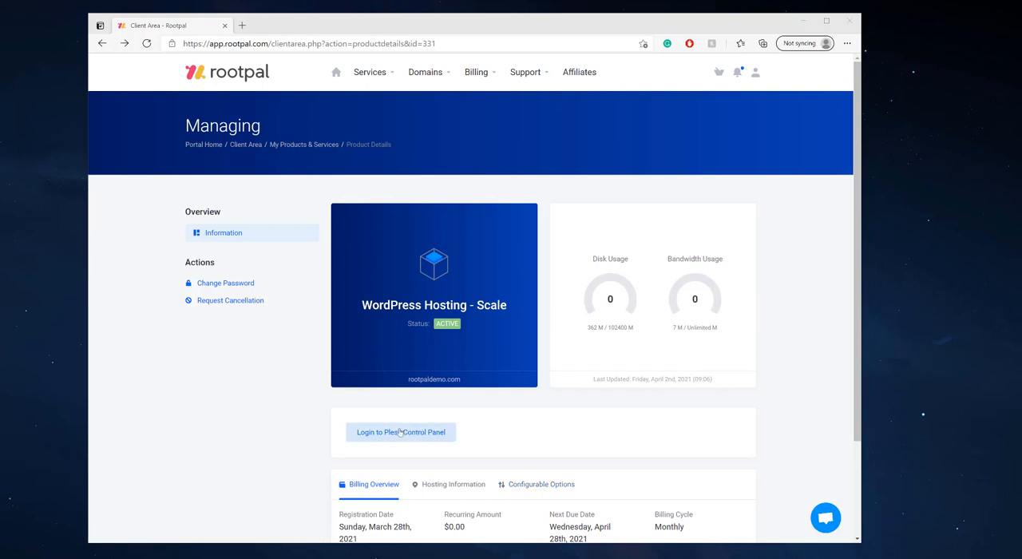
# Step: Log into the hosting's Plesk control panel from the WordPress Hosting product page
pyautogui.click(399, 431)
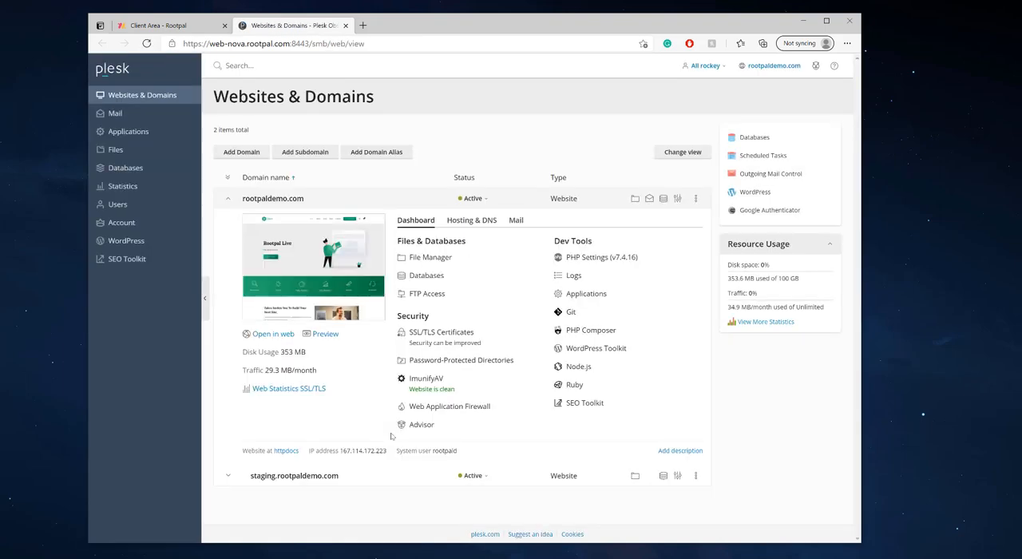
pyautogui.moveTo(241, 152)
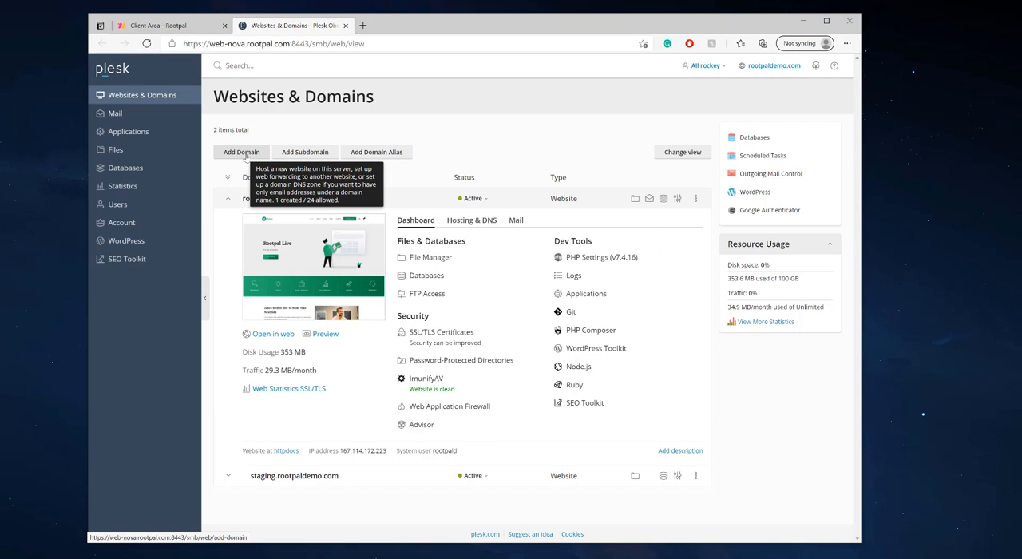
# Step: Start a new domain with exampledomain.com as the registered domain name
pyautogui.click(241, 151)
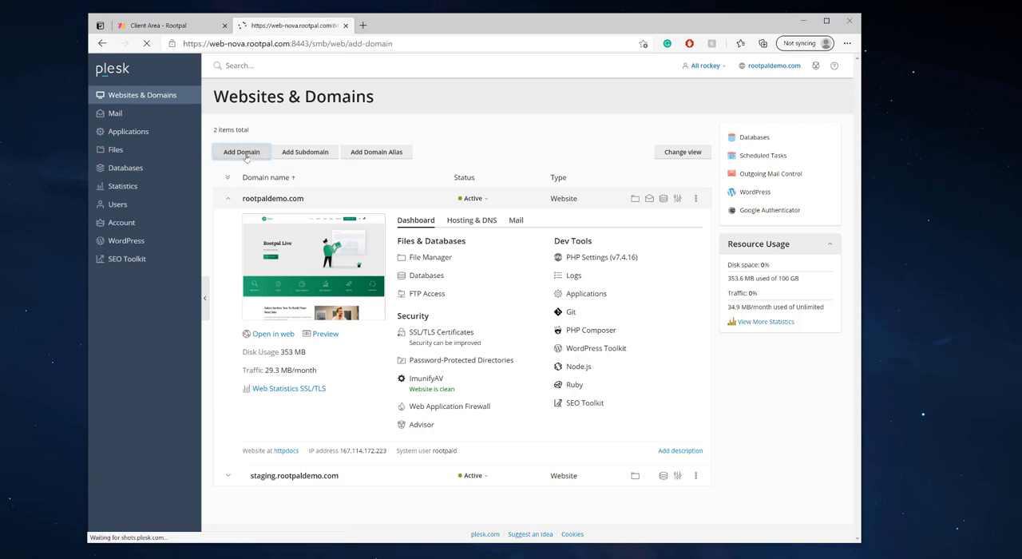
pyautogui.click(241, 151)
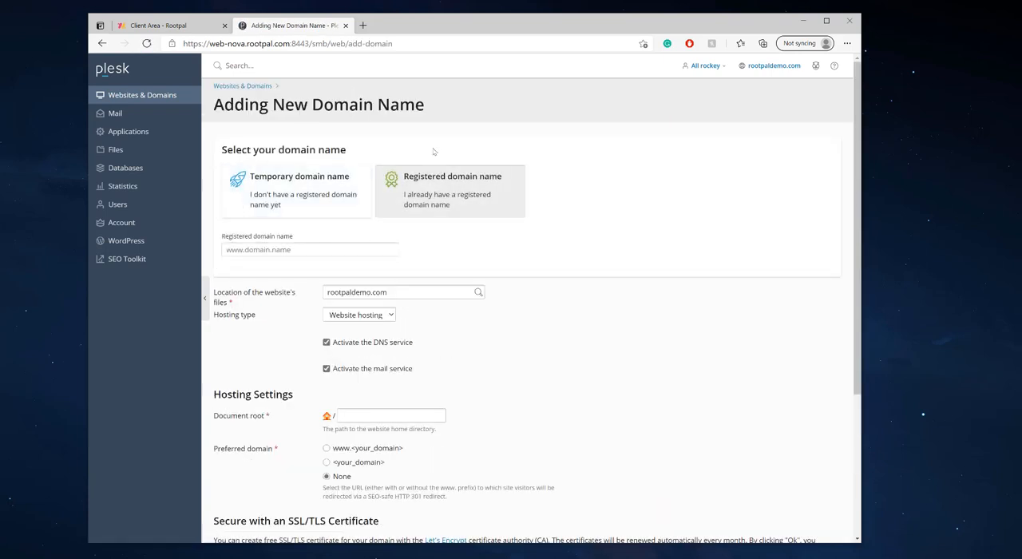
pyautogui.click(309, 249)
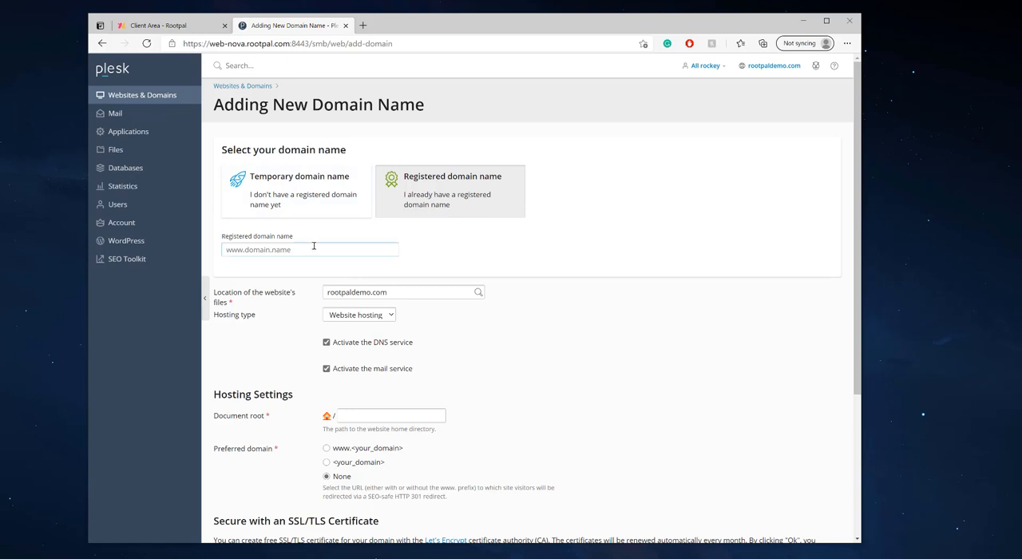
pyautogui.click(310, 249)
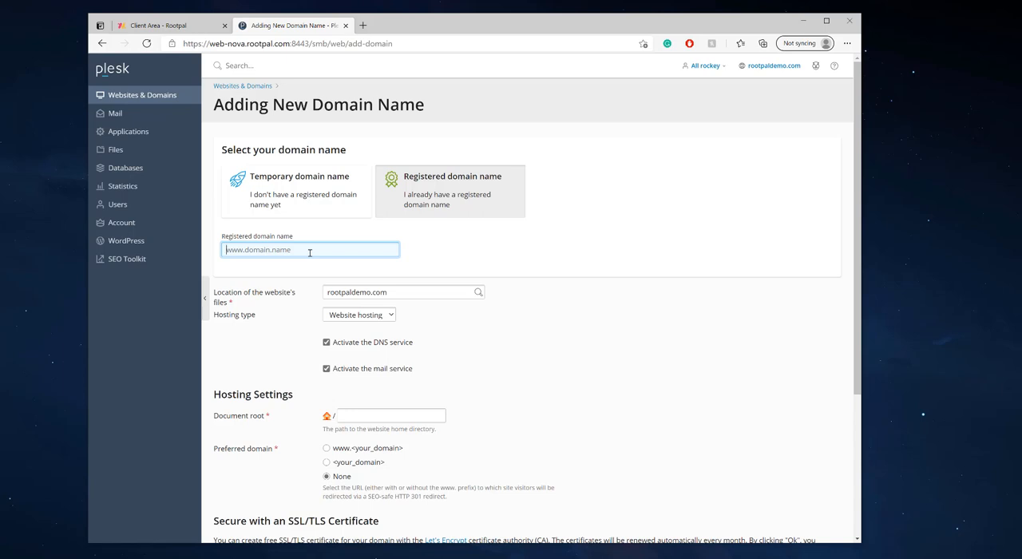
pyautogui.write('ro')
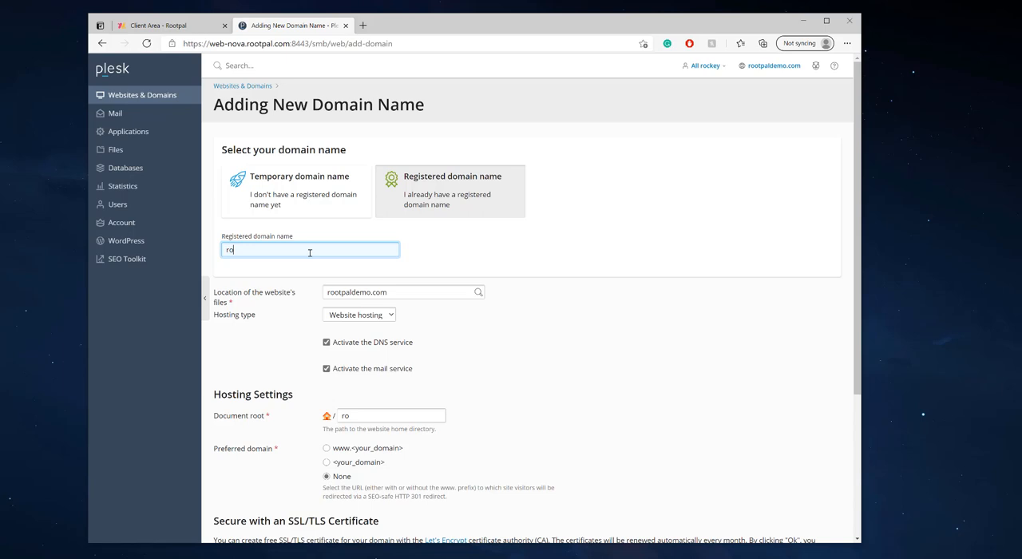
pyautogui.write('exampledomain.com')
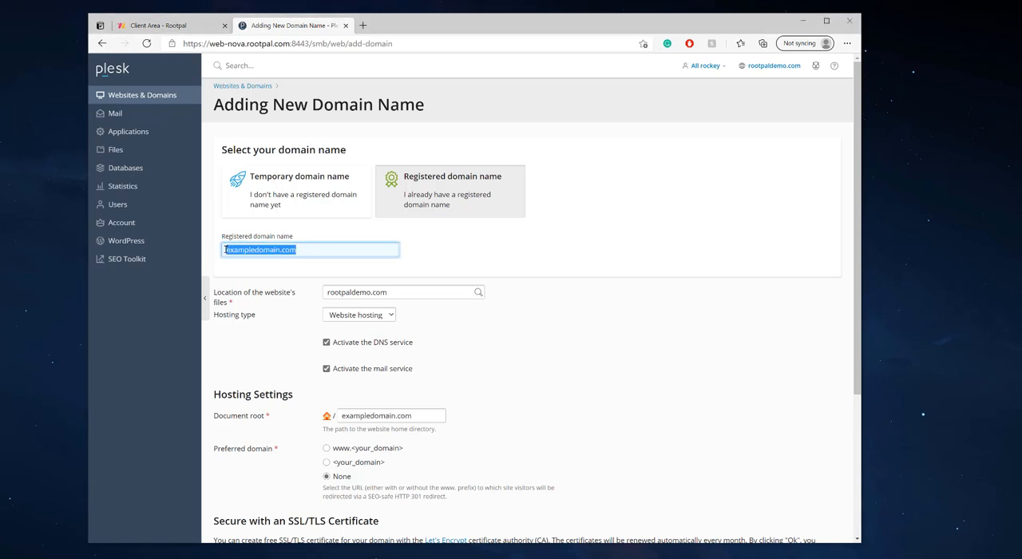
pyautogui.click(336, 249)
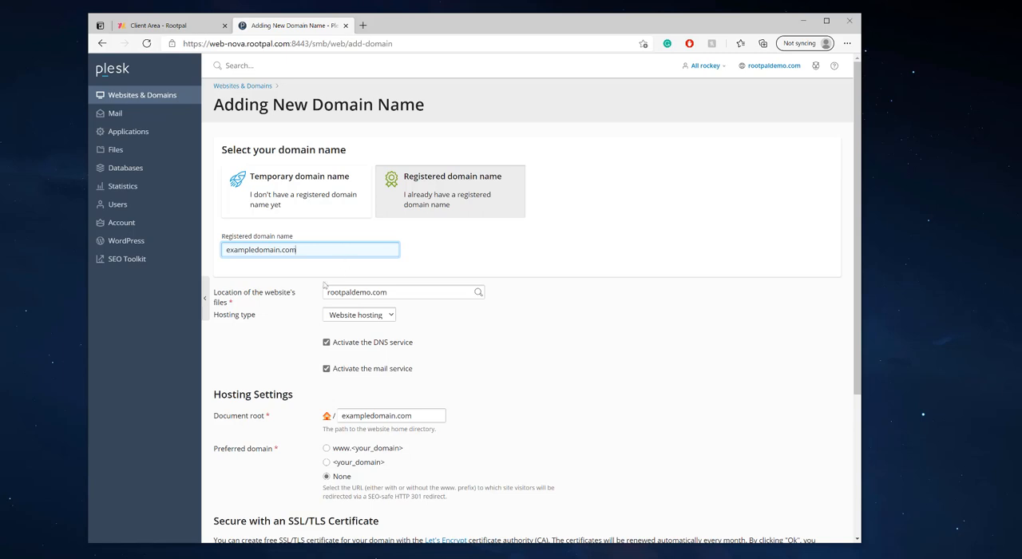
pyautogui.moveTo(281, 308)
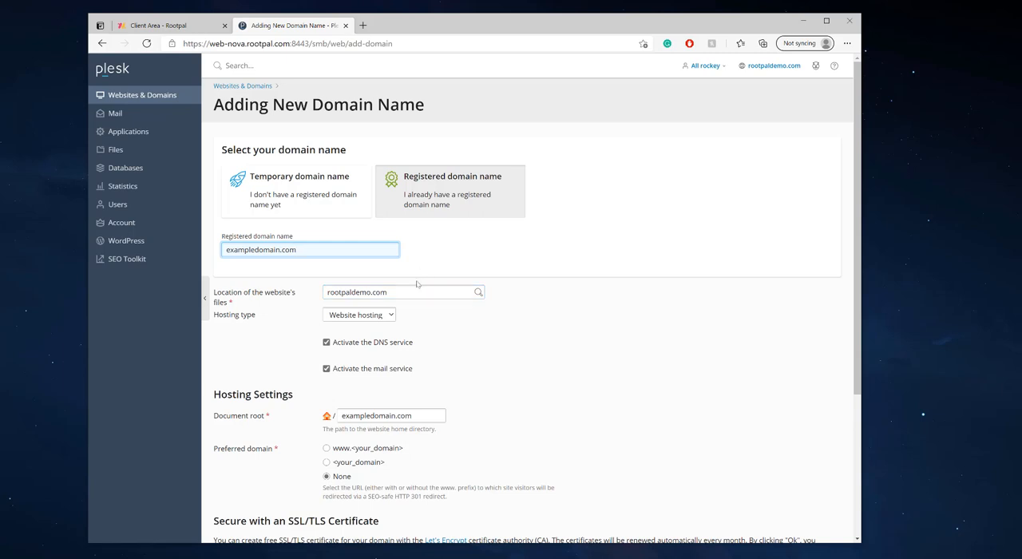
pyautogui.click(399, 290)
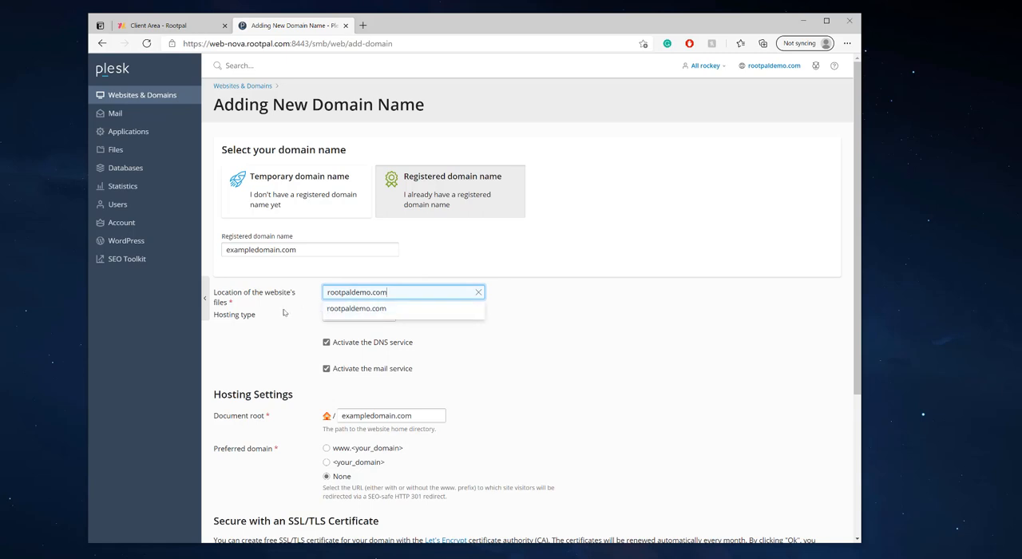
pyautogui.click(356, 308)
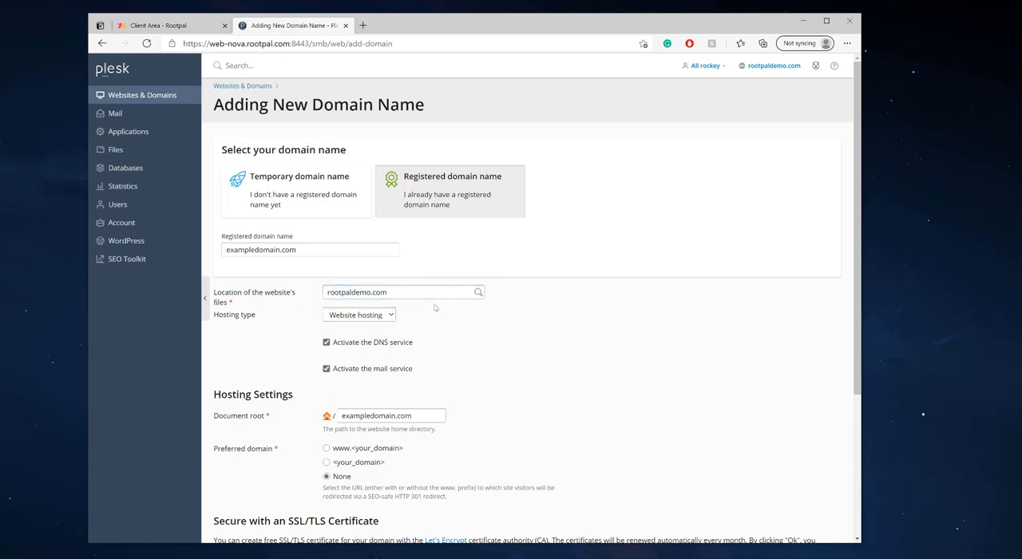
pyautogui.click(402, 291)
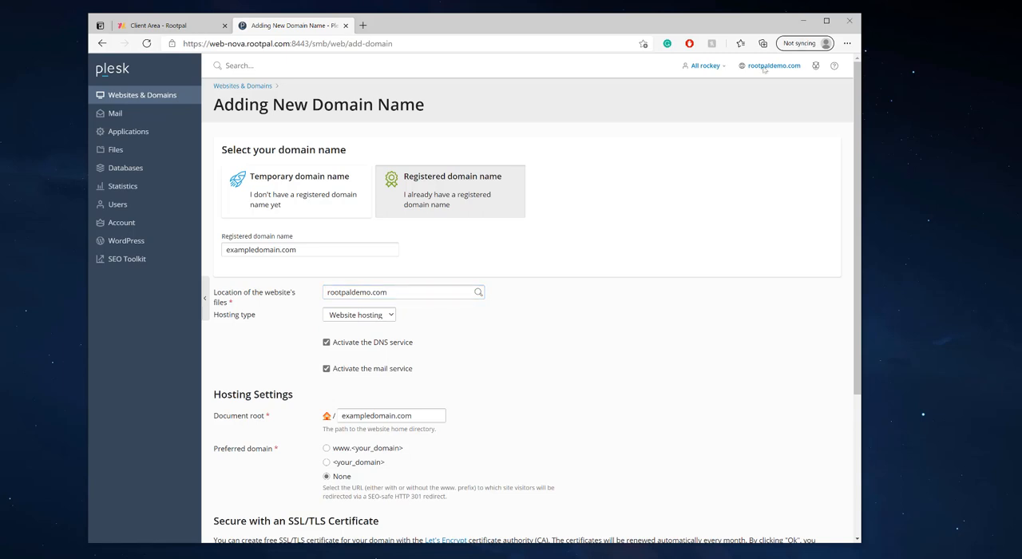
pyautogui.scroll(-3)
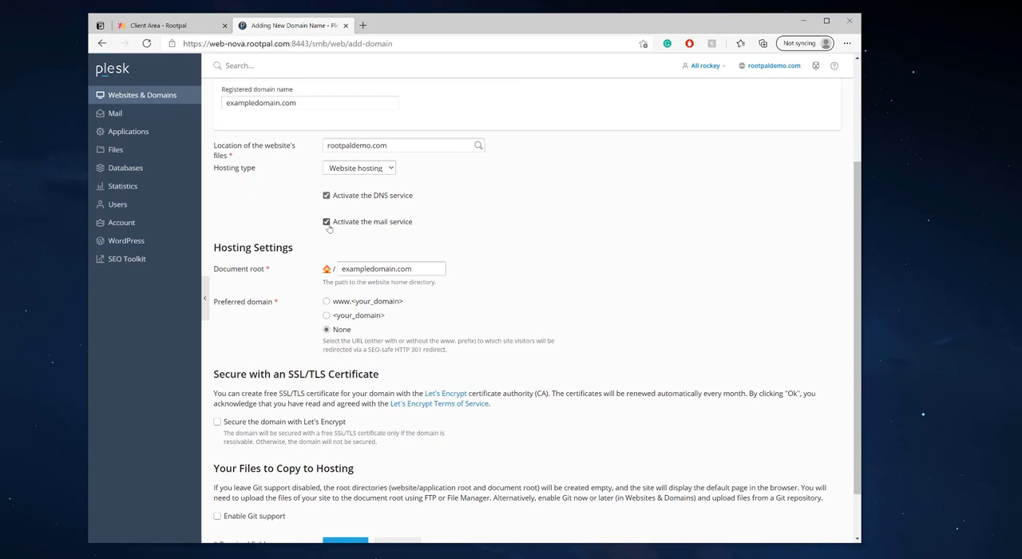
pyautogui.scroll(-3)
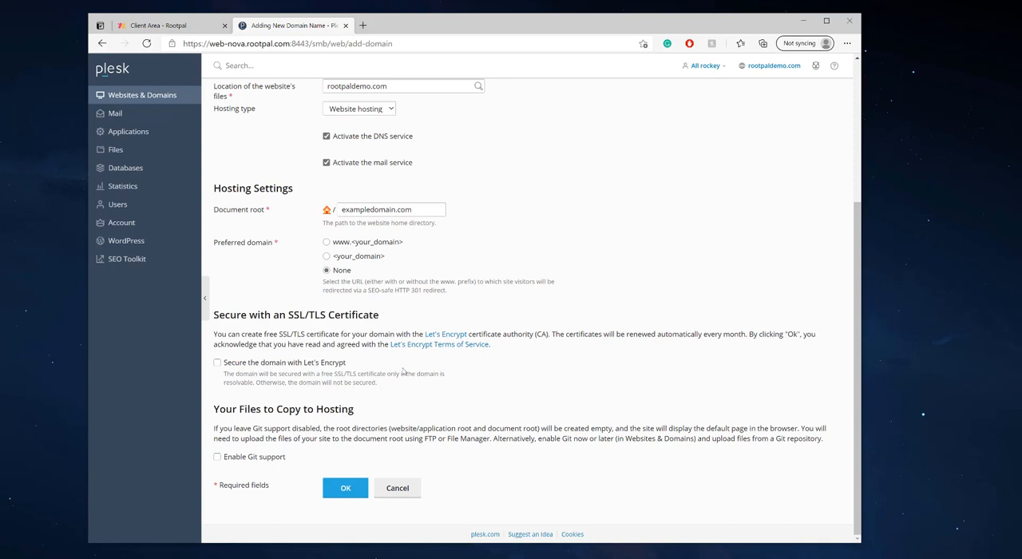
pyautogui.moveTo(321, 360)
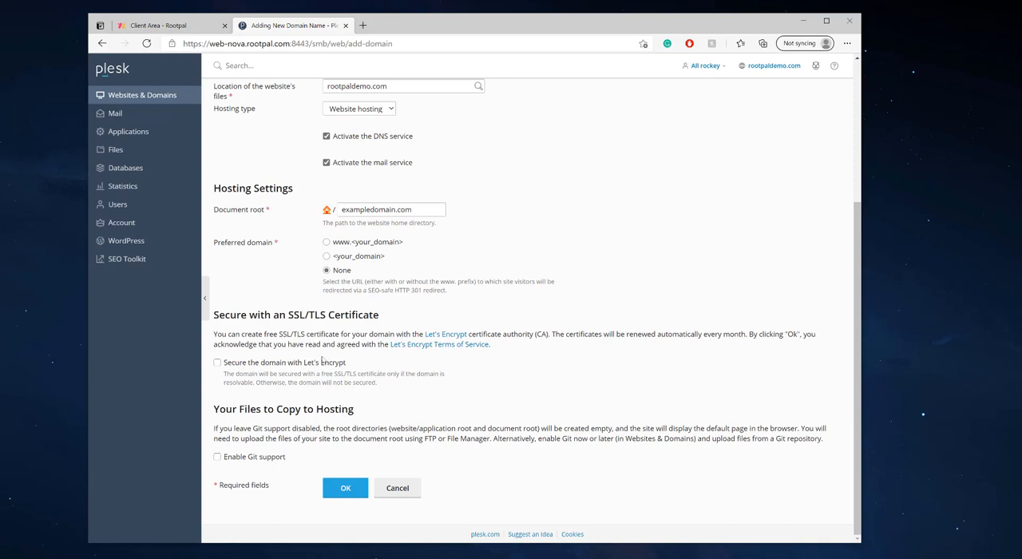
pyautogui.click(217, 362)
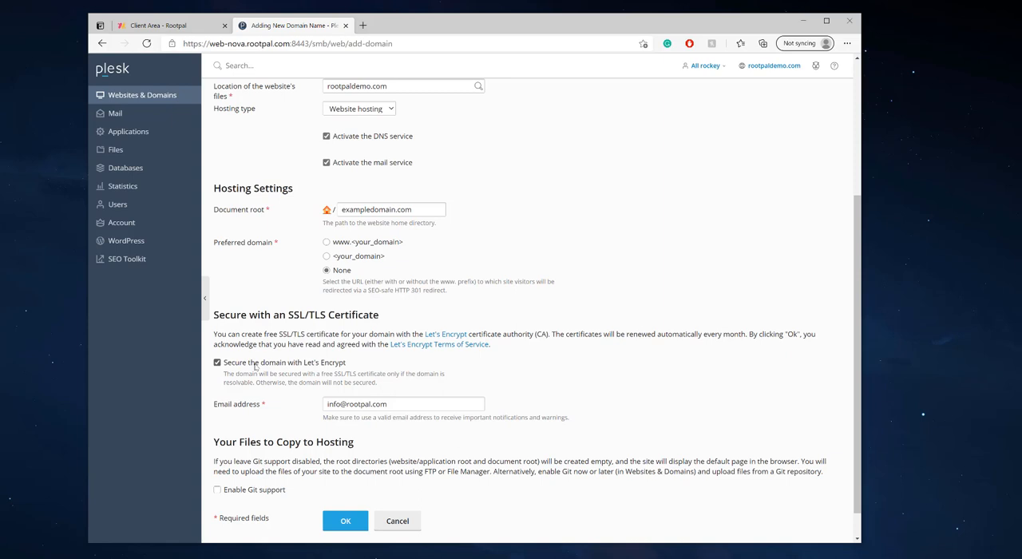
pyautogui.click(217, 363)
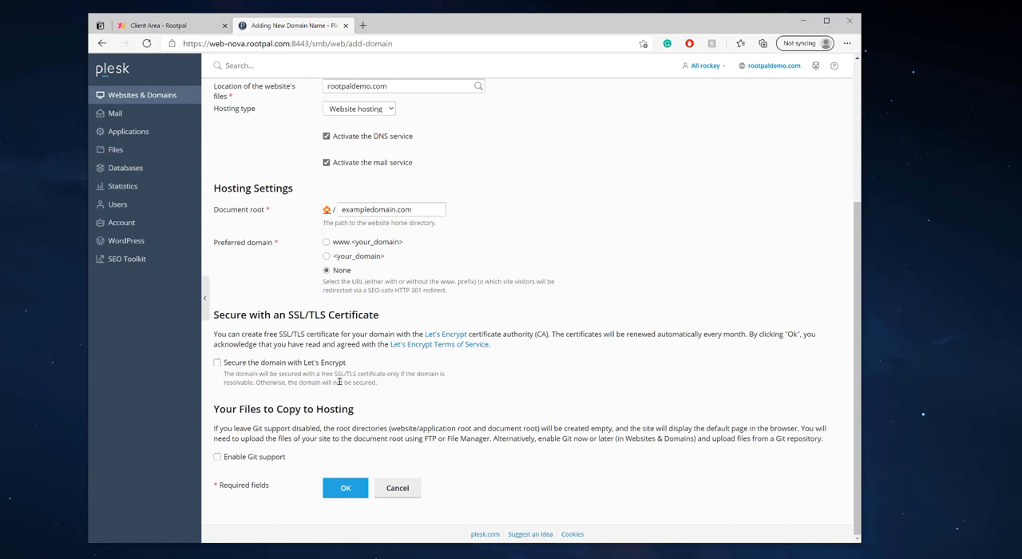
pyautogui.moveTo(339, 379)
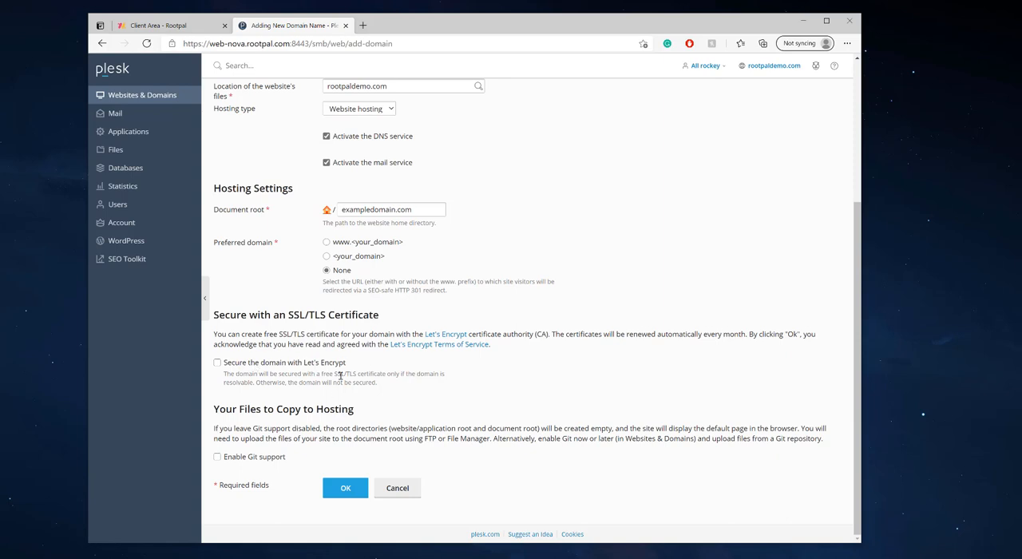
pyautogui.click(218, 362)
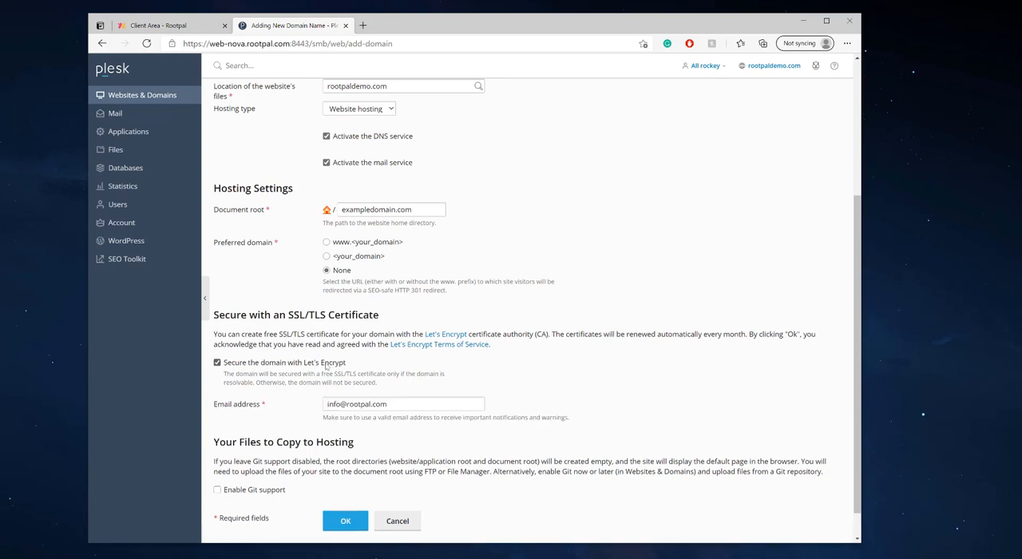
pyautogui.click(217, 362)
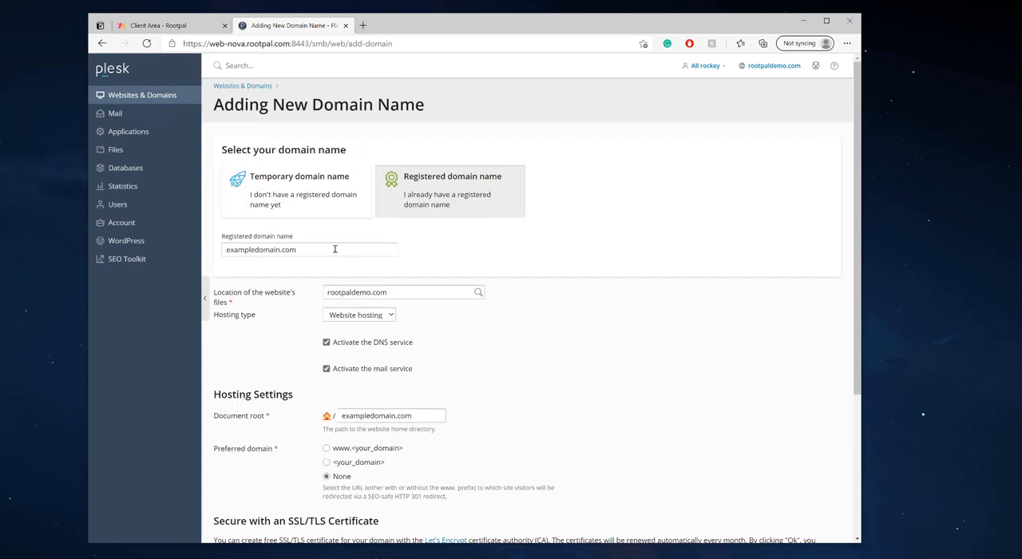
pyautogui.scroll(-3)
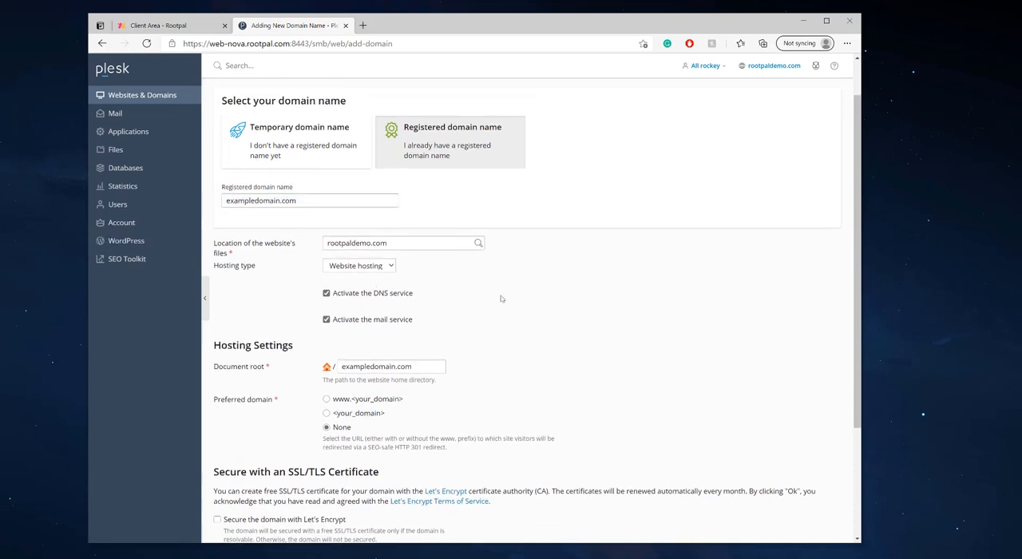
pyautogui.click(357, 168)
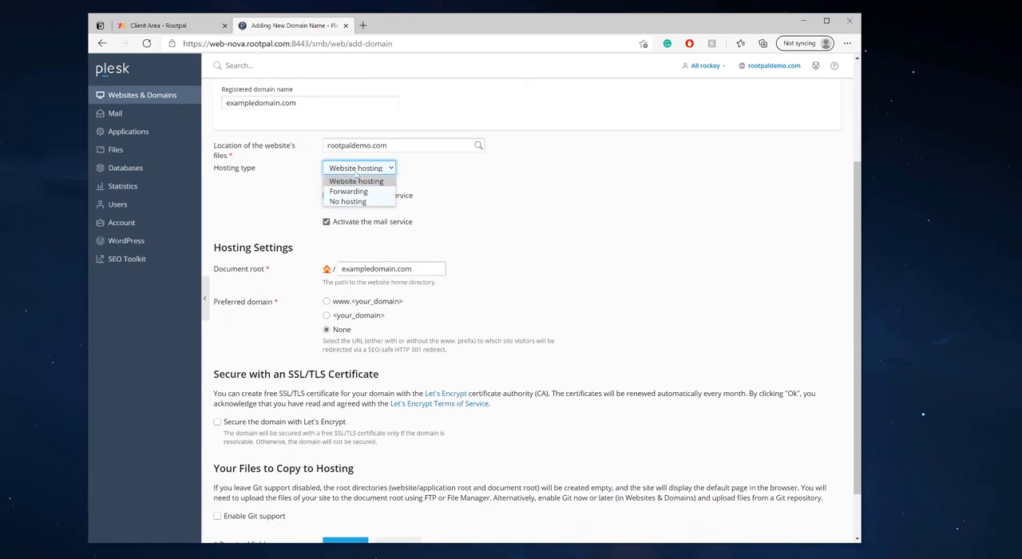
pyautogui.moveTo(348, 192)
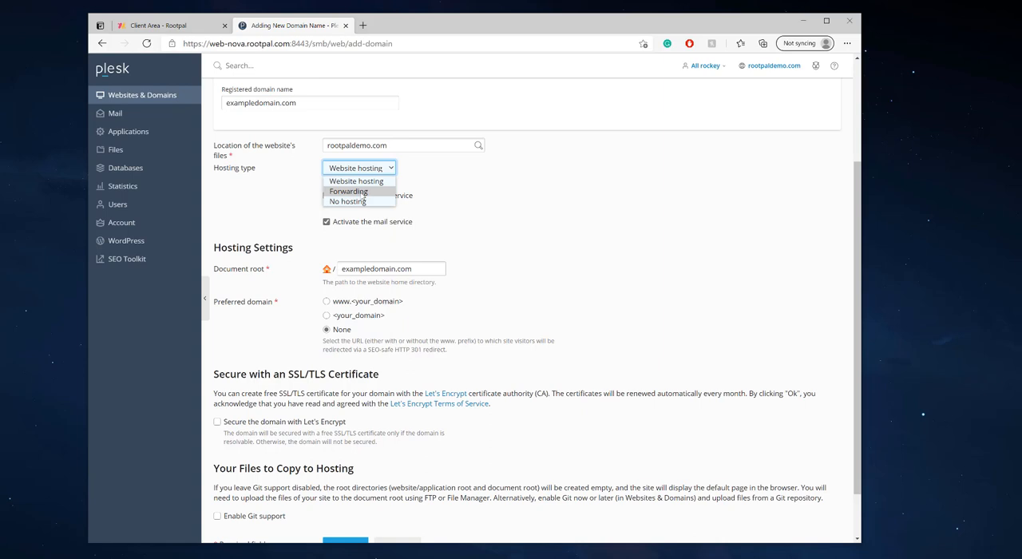
pyautogui.click(348, 191)
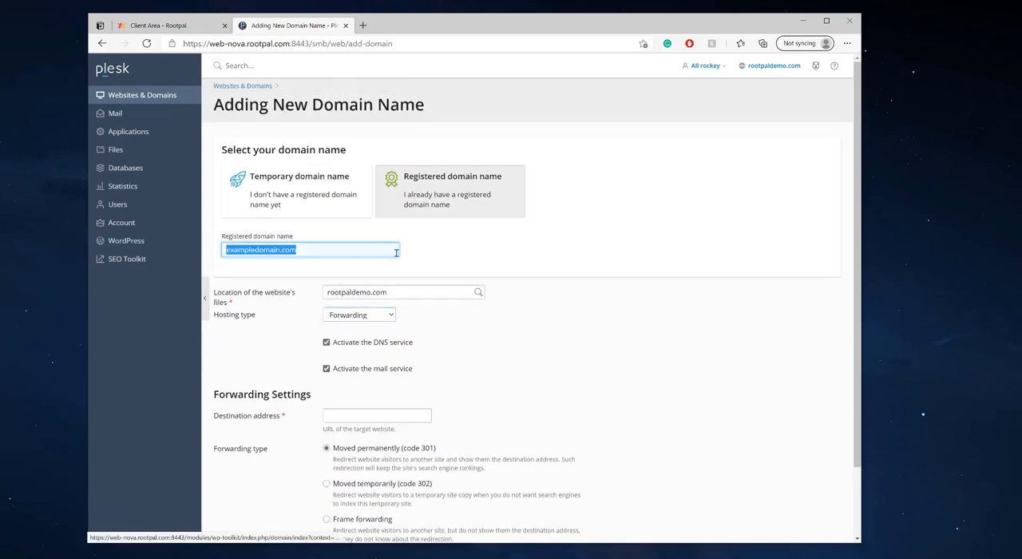
pyautogui.scroll(-3)
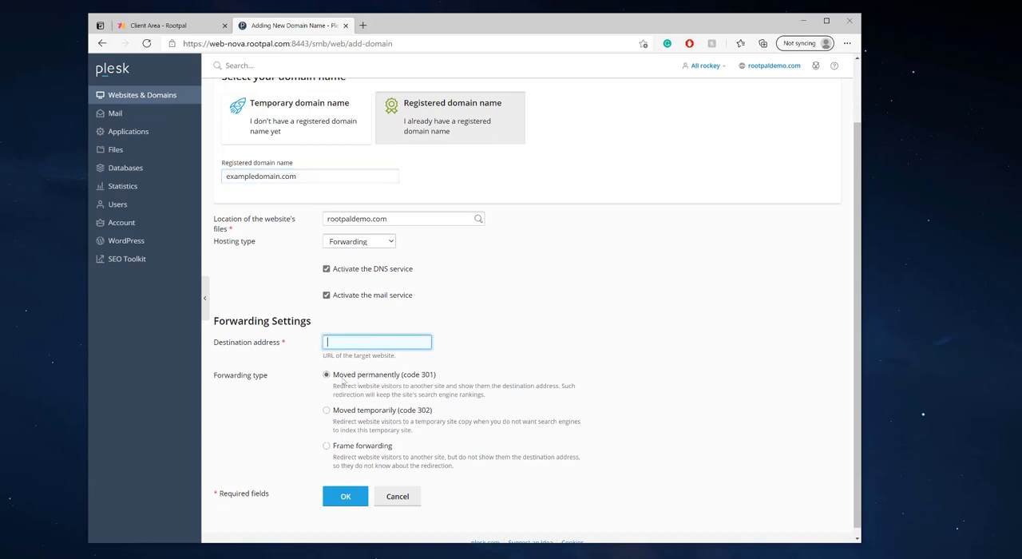
pyautogui.moveTo(415, 384)
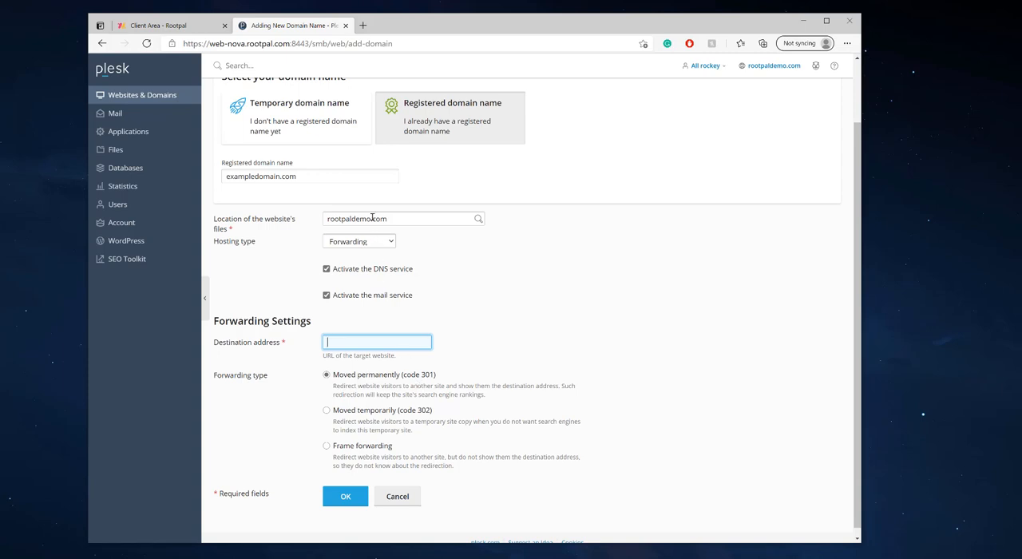
pyautogui.scroll(-3)
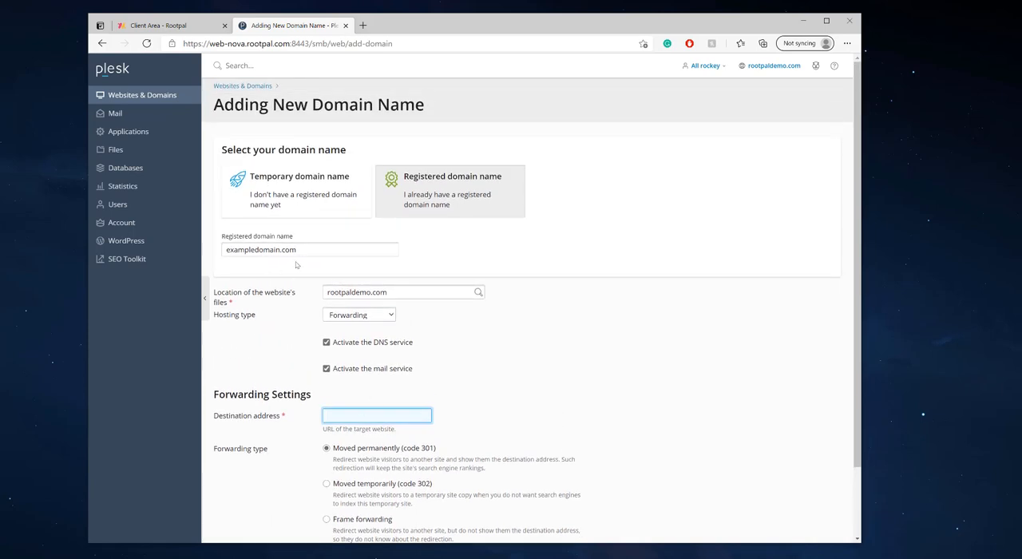
pyautogui.click(358, 313)
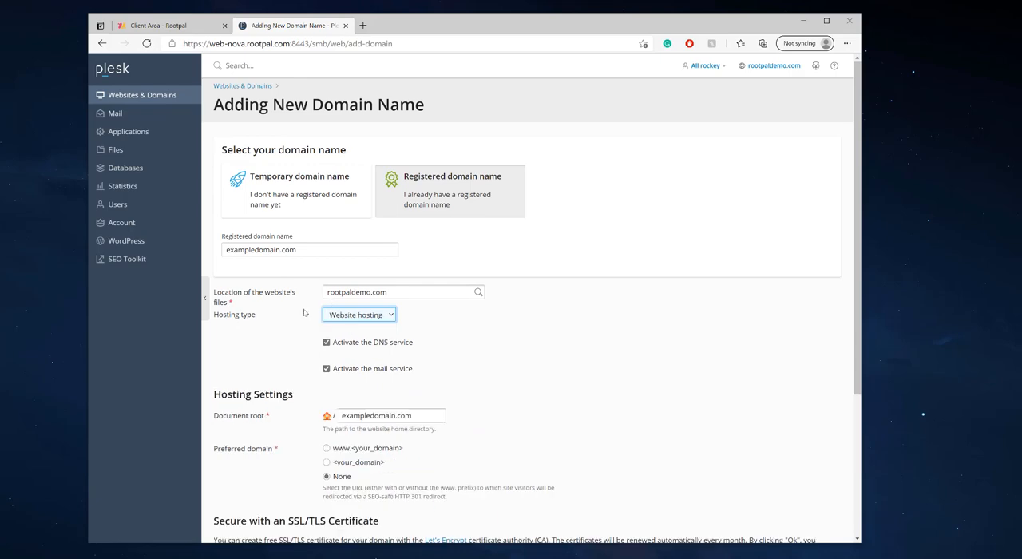
# Step: Submit the form so exampledomain.com is created and listed as an active website
pyautogui.scroll(-3)
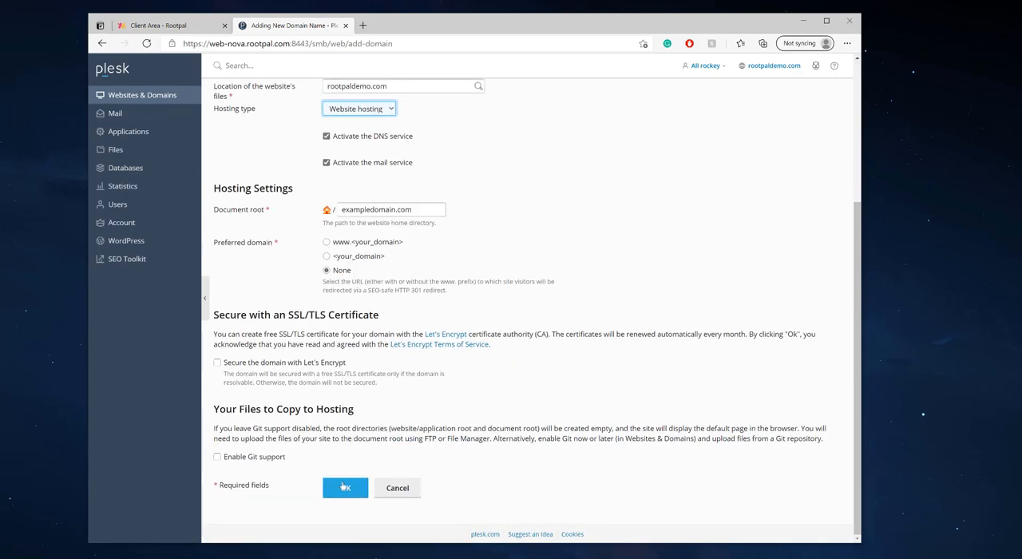
pyautogui.click(345, 489)
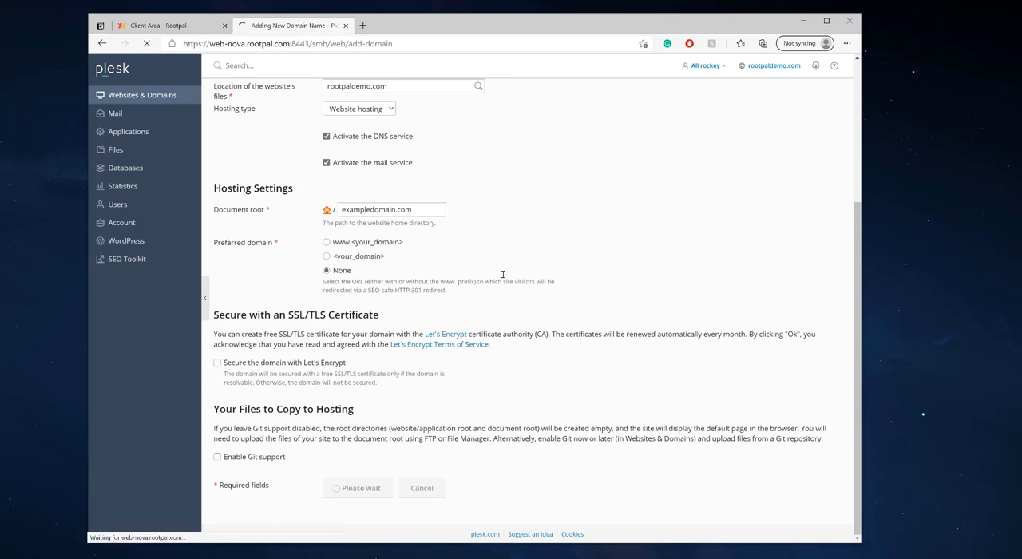
pyautogui.click(358, 488)
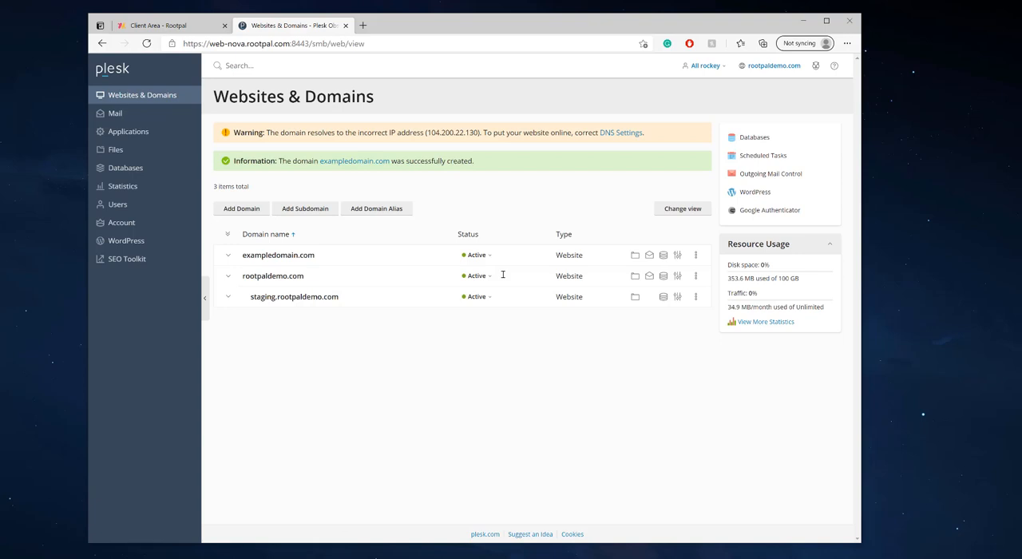
pyautogui.moveTo(370, 269)
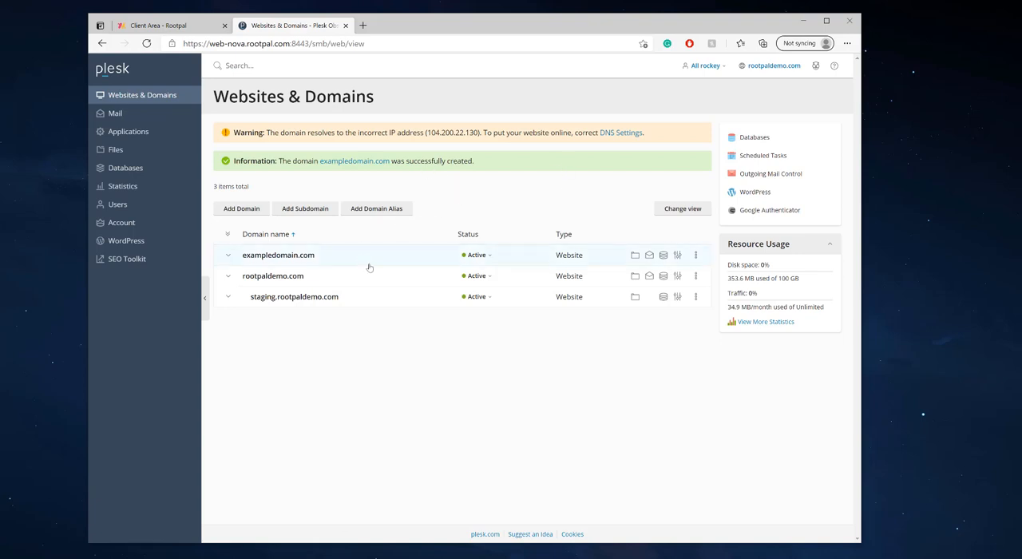
# Step: Expand exampledomain.com's details and preview its default placeholder page in a new tab
pyautogui.click(277, 256)
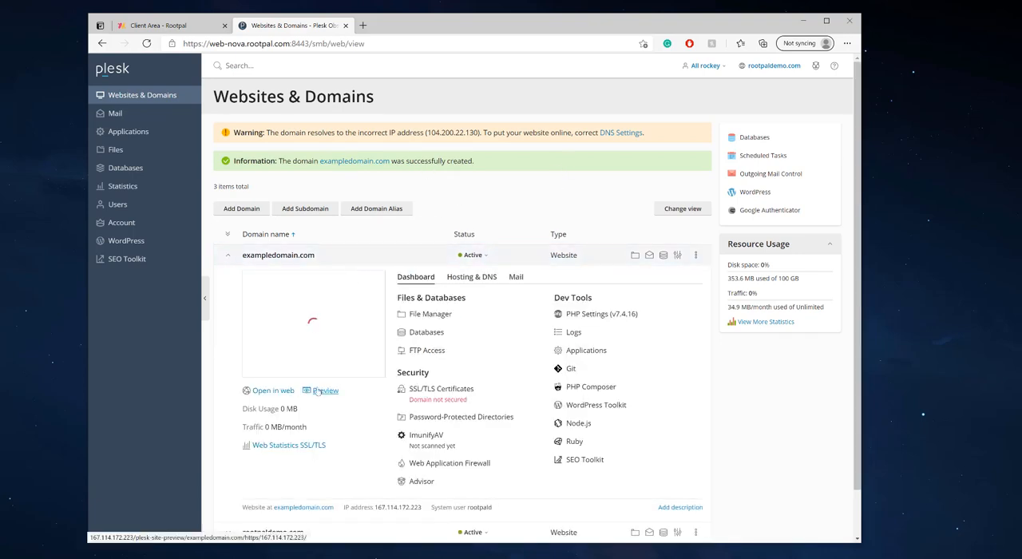
pyautogui.moveTo(326, 391)
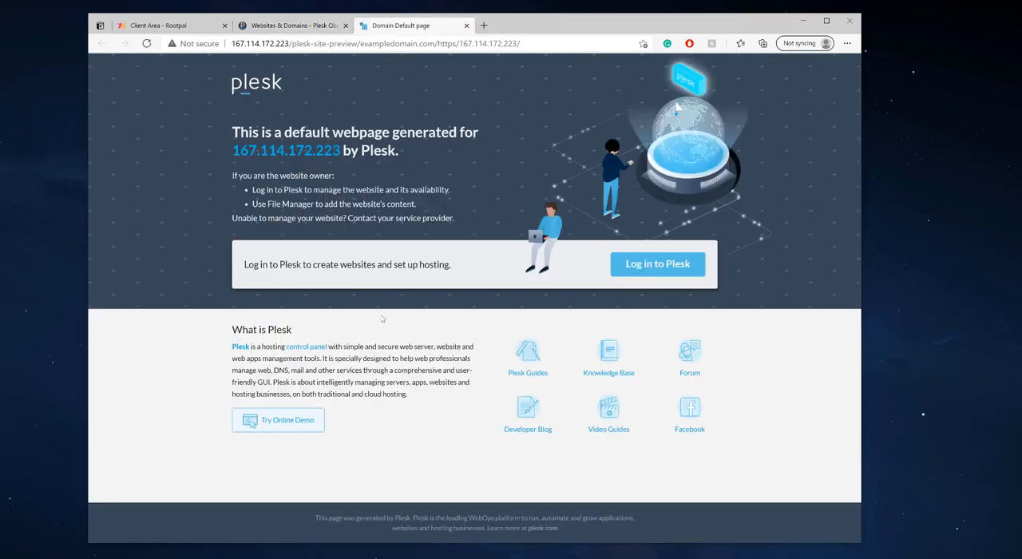
pyautogui.moveTo(342, 88)
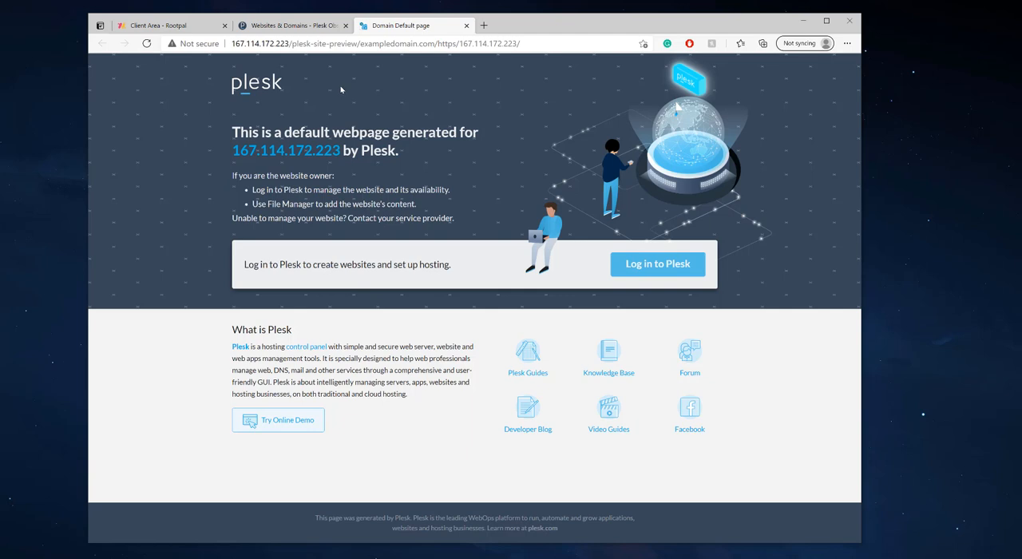
pyautogui.click(371, 43)
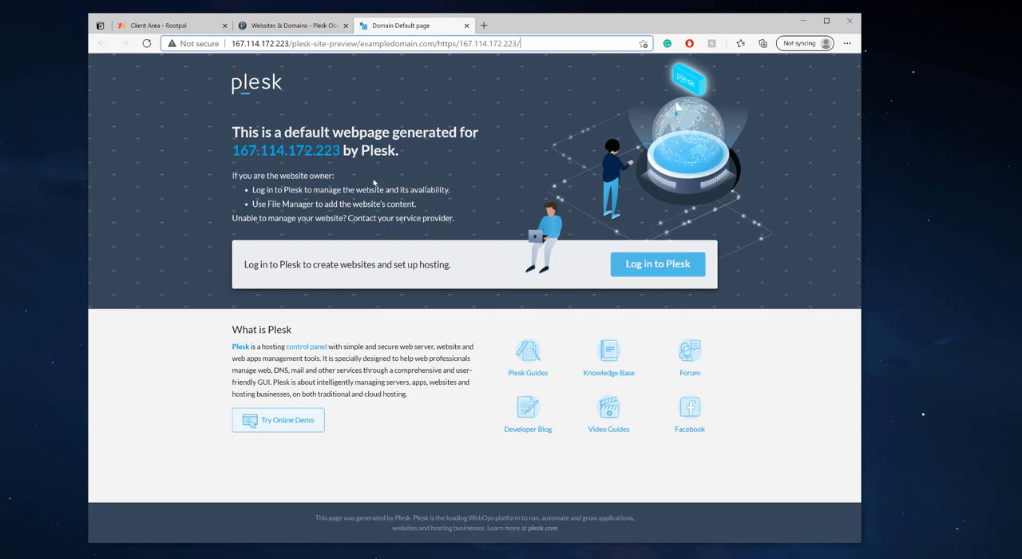
pyautogui.moveTo(451, 100)
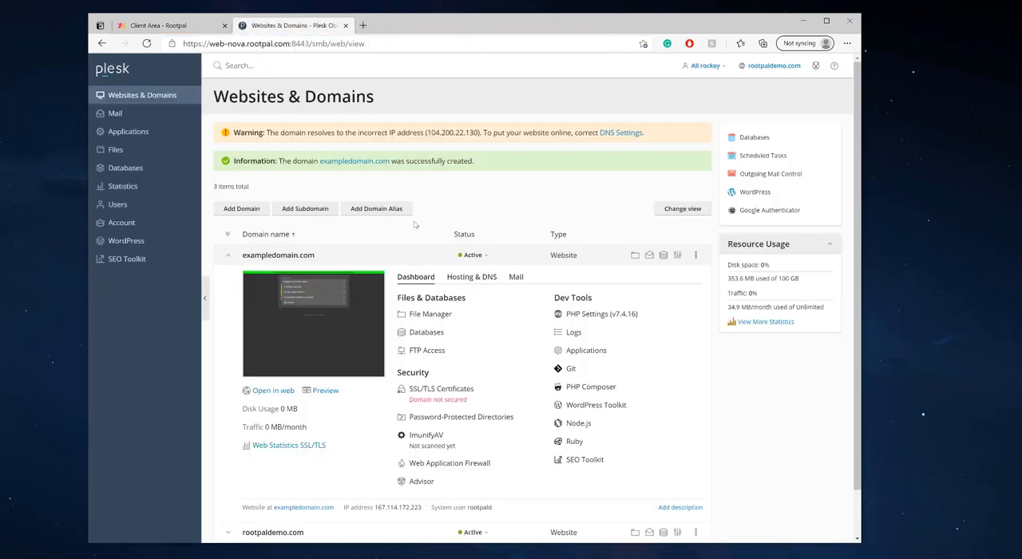
# Step: Collapse the exampledomain.com row and bring up a fresh Adding New Domain Name form
pyautogui.click(227, 255)
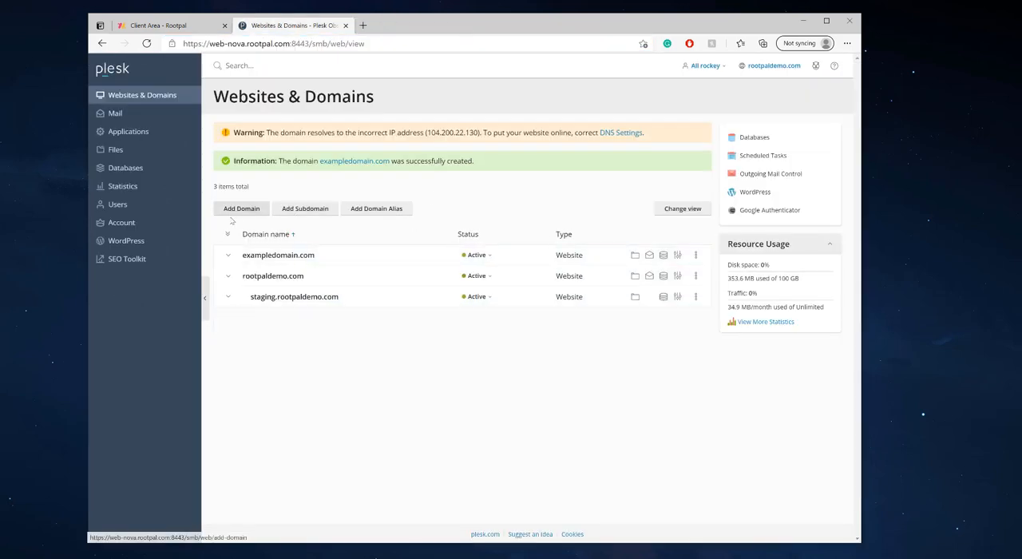
pyautogui.click(242, 208)
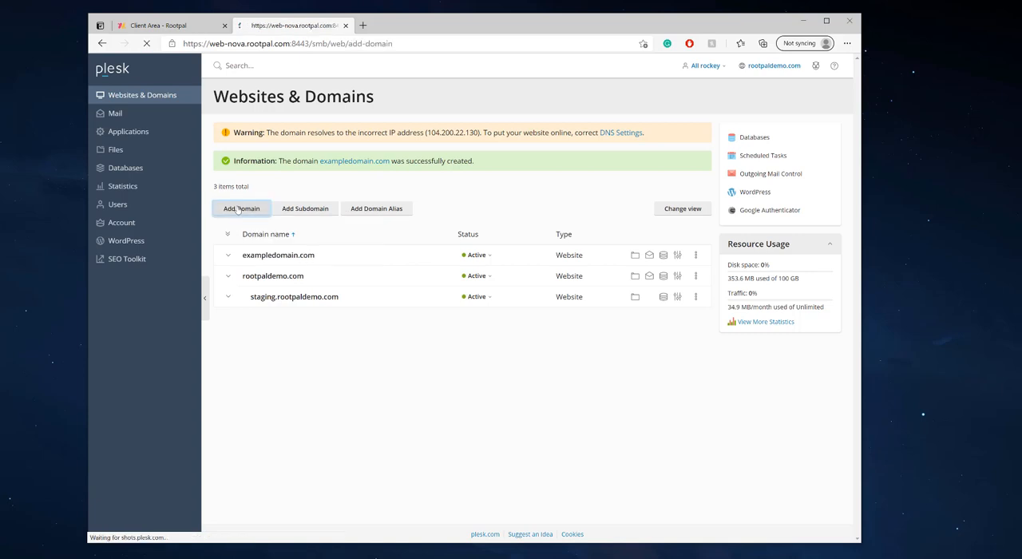
pyautogui.click(243, 208)
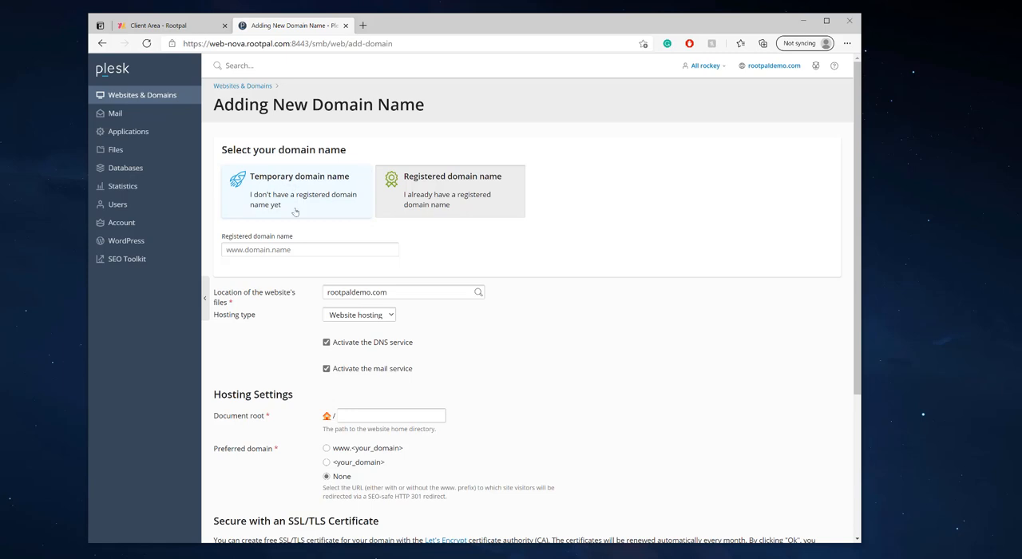
# Step: Create a generated temporary plesk.page domain, xenodochial-goldberg.167-114-172-223.plesk.page
pyautogui.click(300, 190)
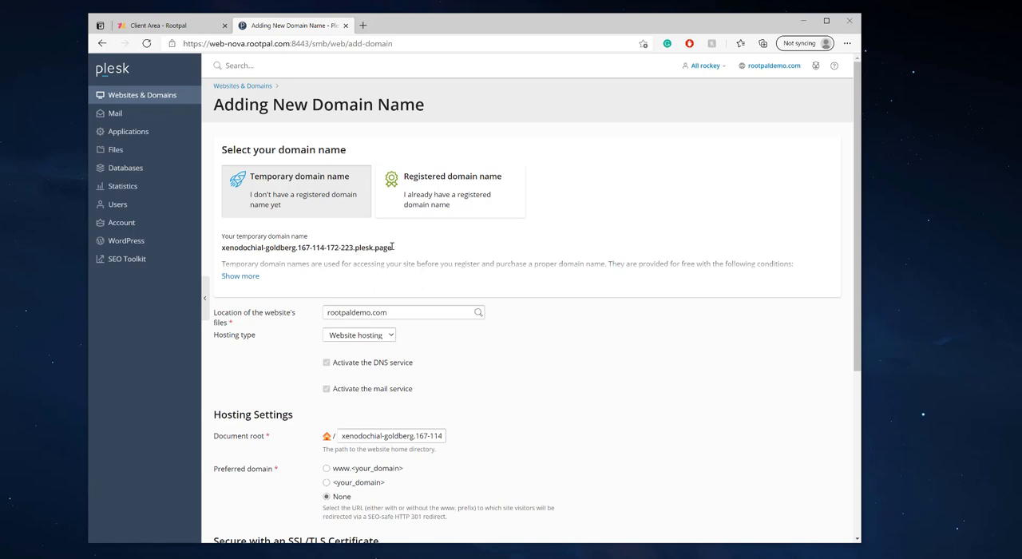
pyautogui.doubleClick(307, 246)
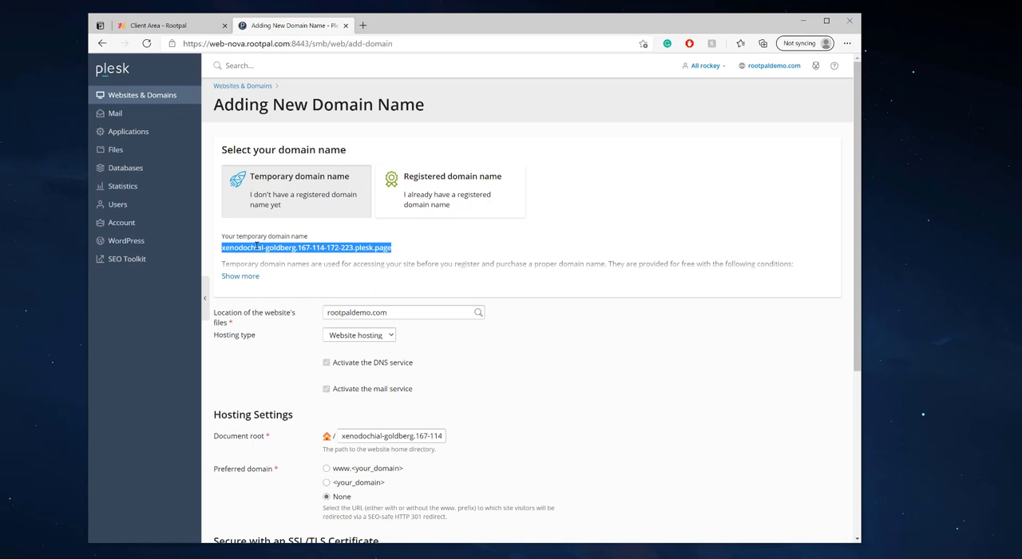
pyautogui.scroll(-3)
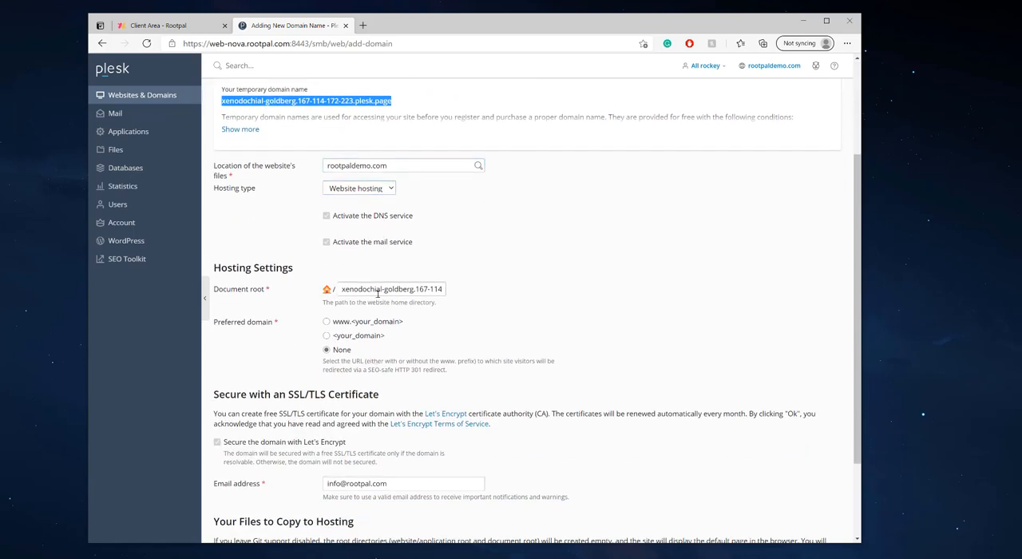
pyautogui.scroll(-3)
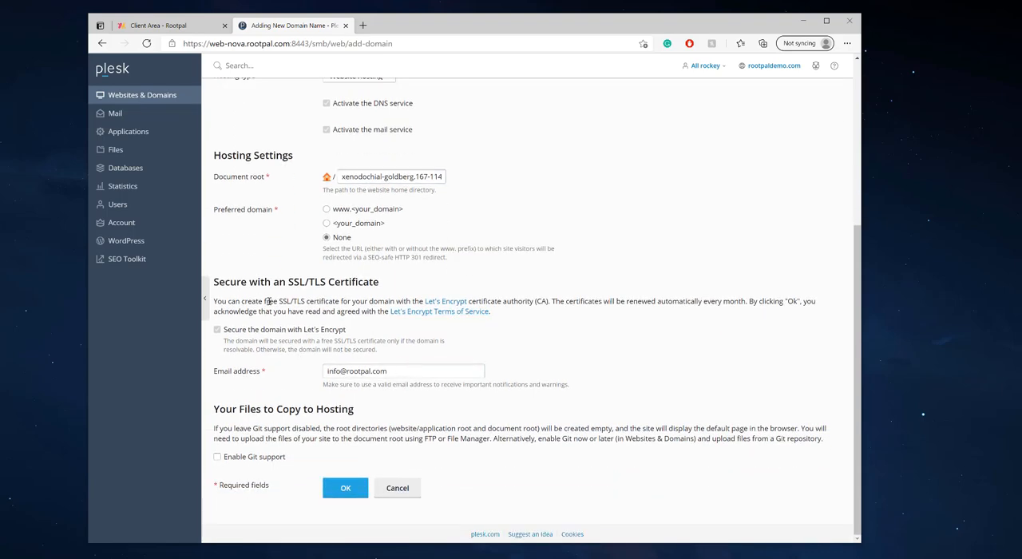
pyautogui.click(217, 329)
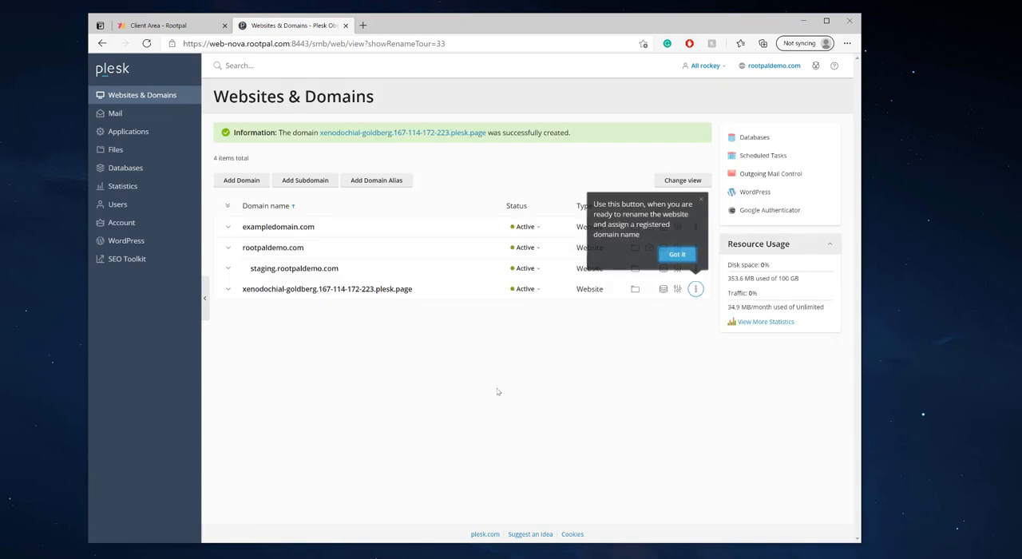
# Step: Review the rename tooltip and show the move, rename and delete actions for the plesk.page domain
pyautogui.click(677, 254)
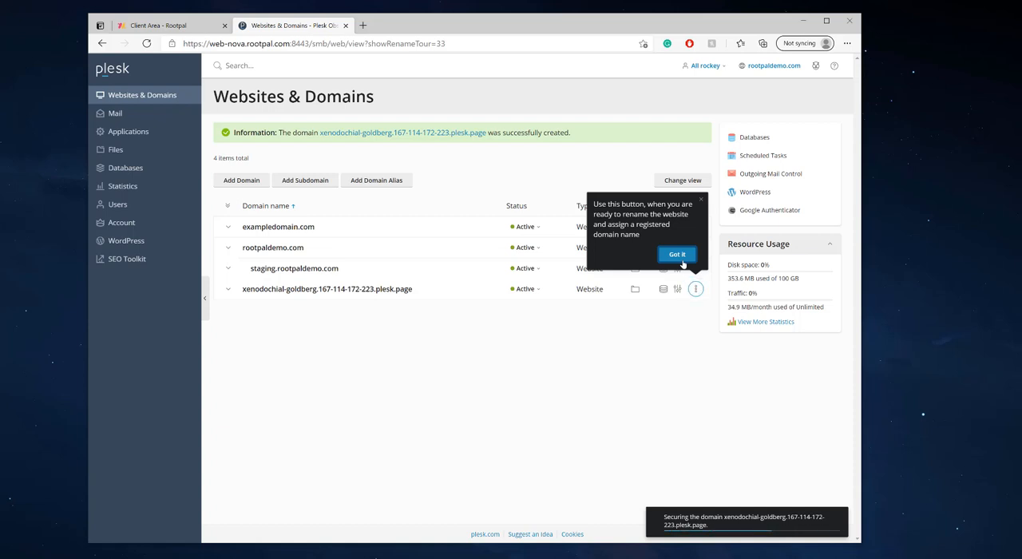
pyautogui.click(696, 287)
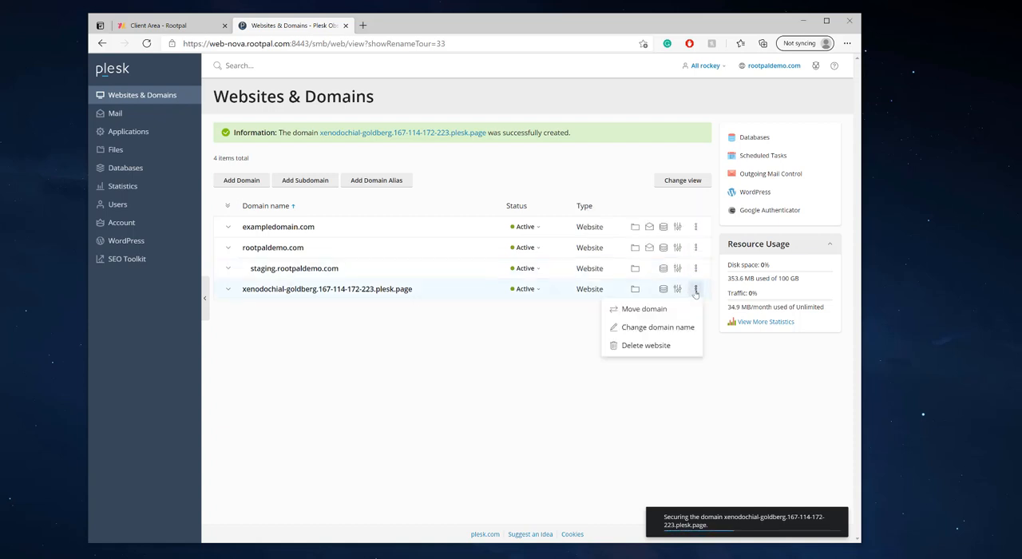
# Step: Cancel the Change domain name dialog leaving the name unchanged, then go to WordPress Toolkit
pyautogui.click(658, 326)
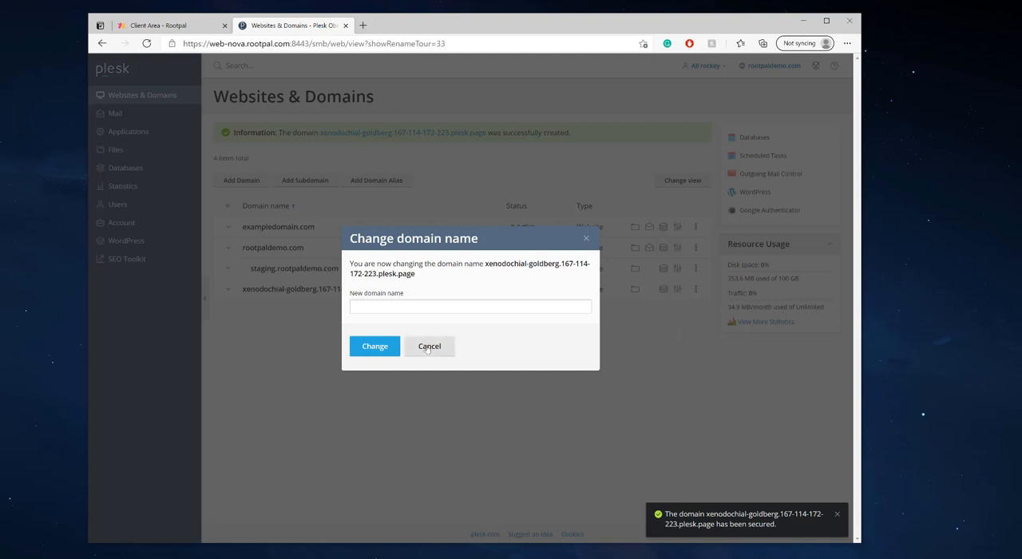
pyautogui.click(429, 345)
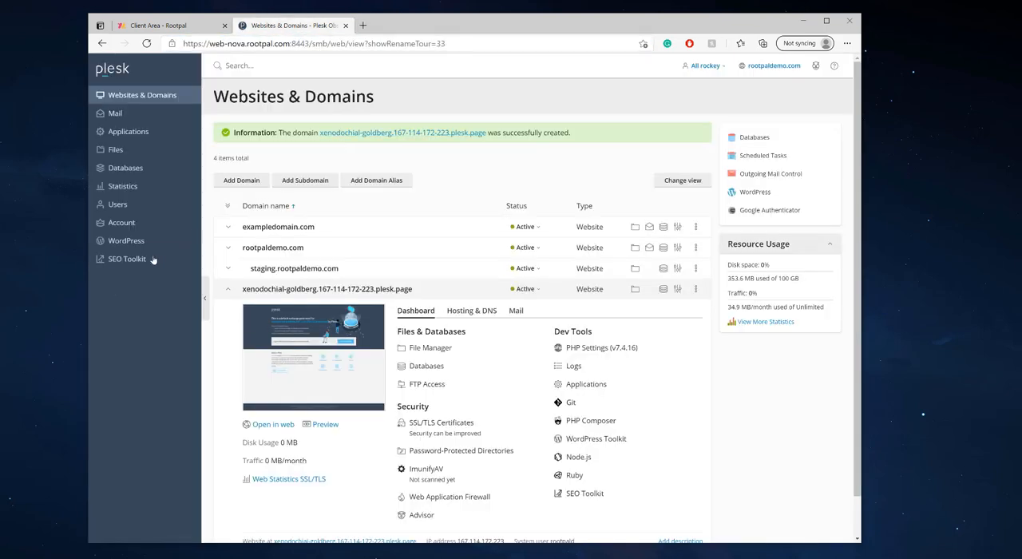
pyautogui.click(125, 240)
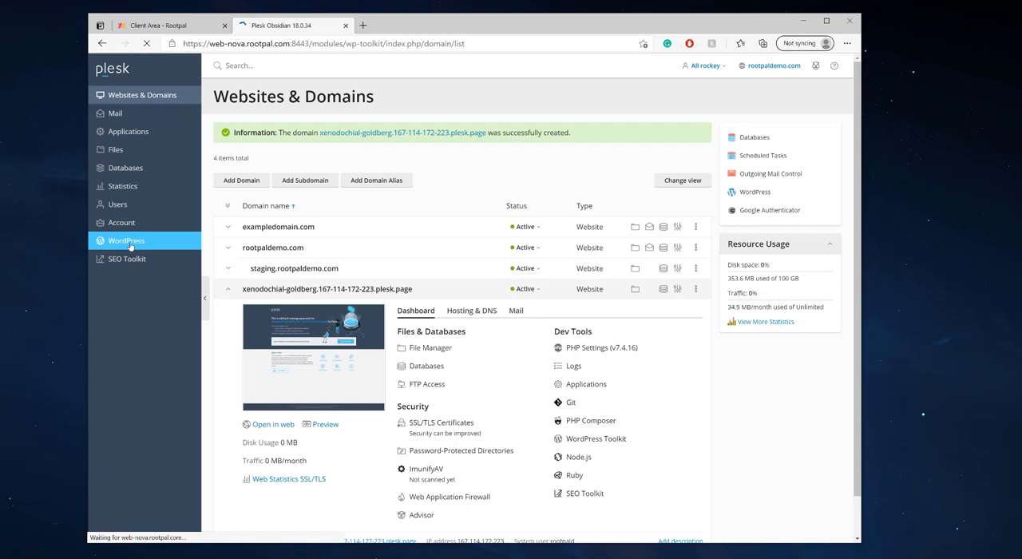
# Step: Install WordPress on the plesk.page domain via WordPress Toolkit, skipping the plugin offer
pyautogui.click(125, 240)
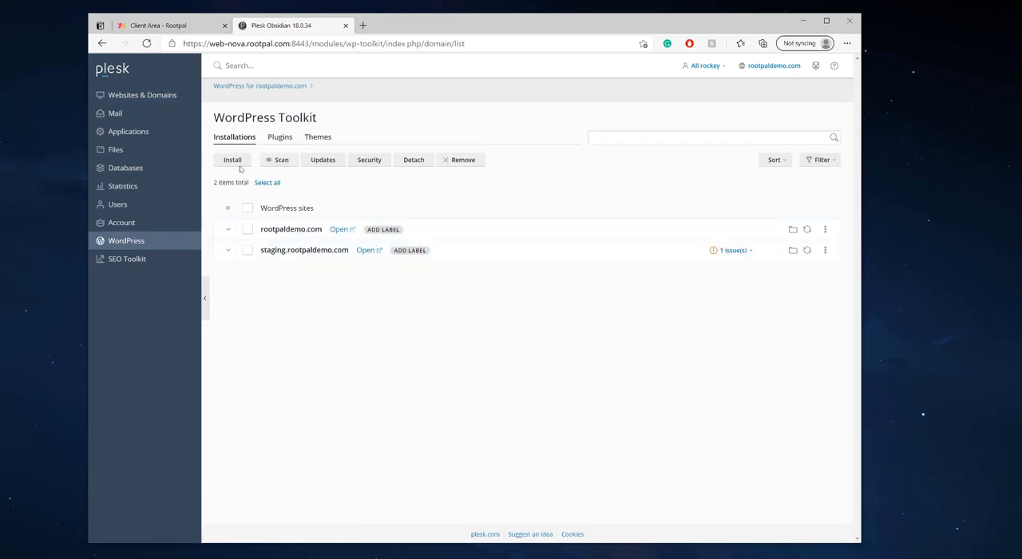
pyautogui.click(233, 159)
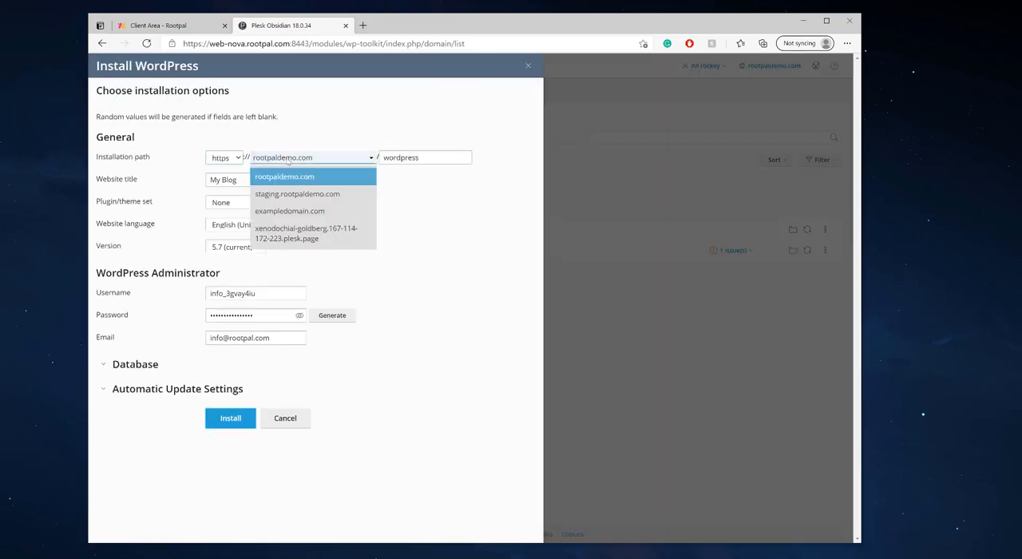
pyautogui.click(307, 234)
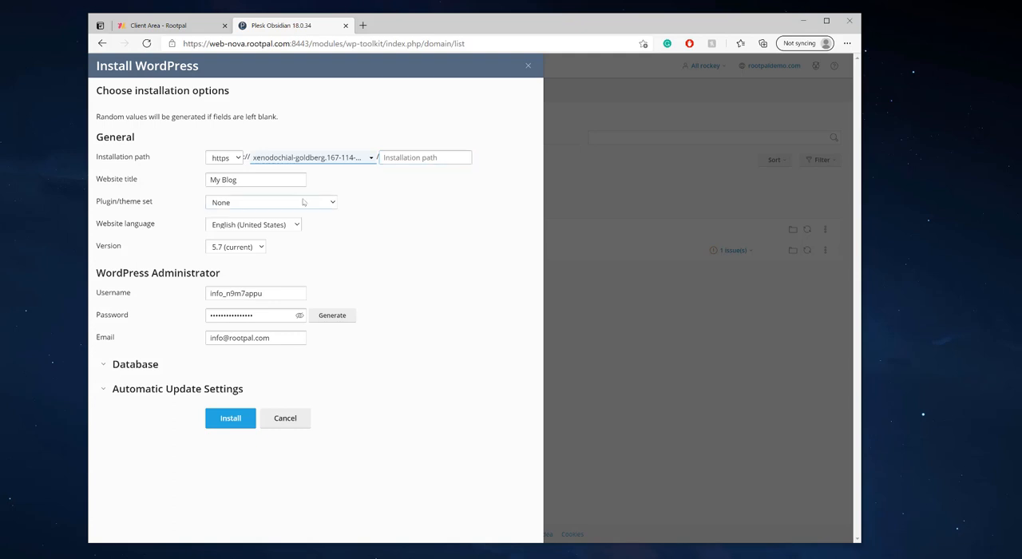
pyautogui.moveTo(241, 405)
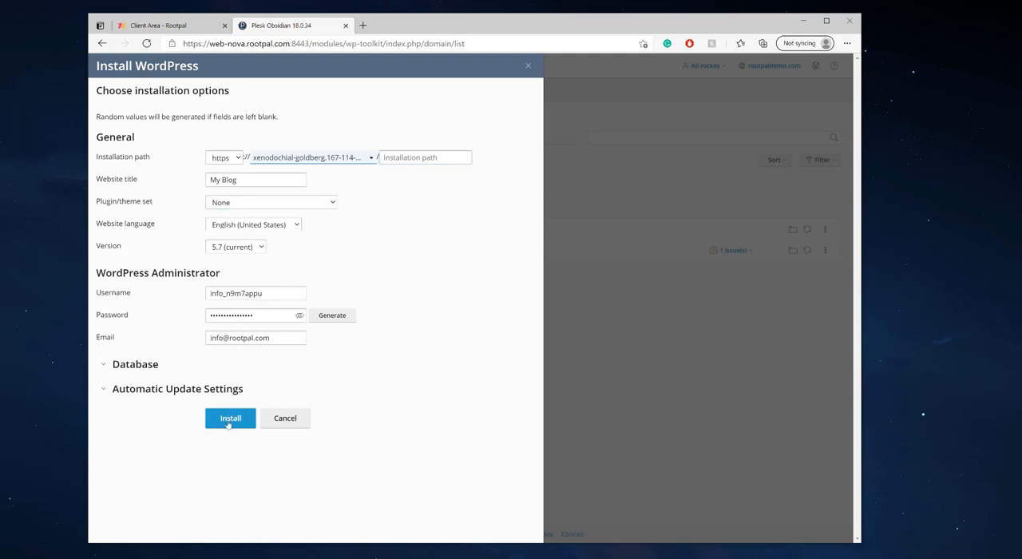
pyautogui.click(230, 418)
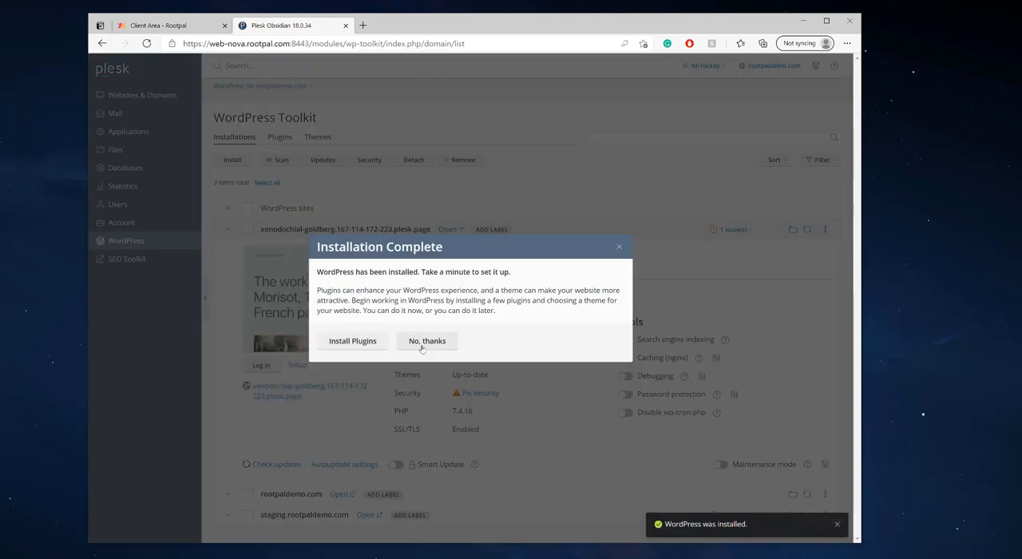
pyautogui.click(428, 342)
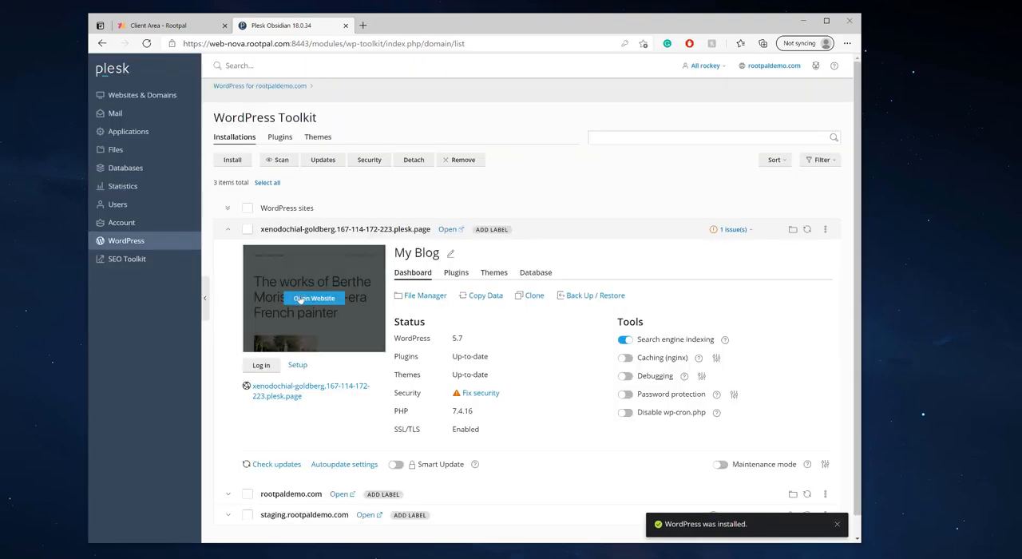
# Step: View the live My Blog site and its Hello world post, then return to the Plesk tab
pyautogui.click(313, 297)
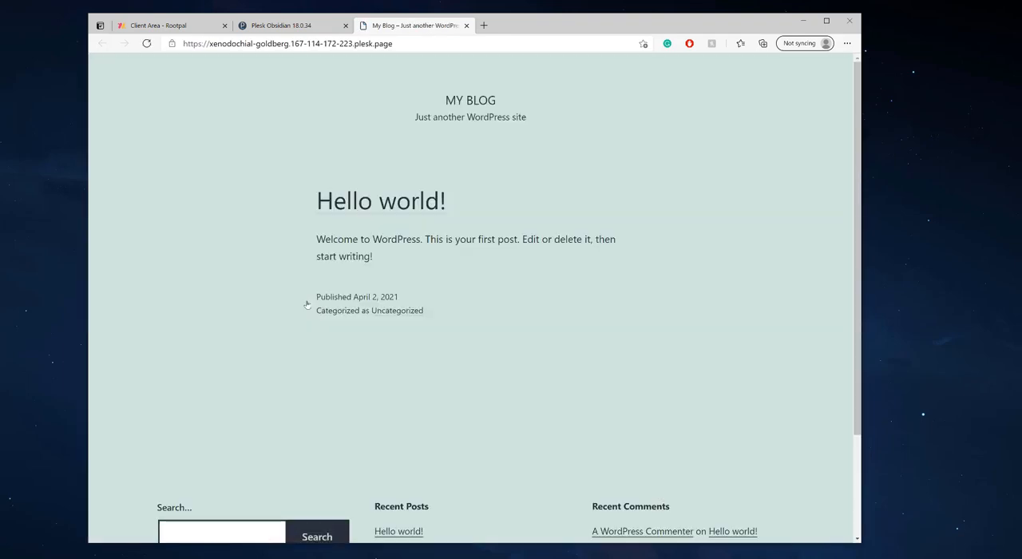
pyautogui.moveTo(379, 147)
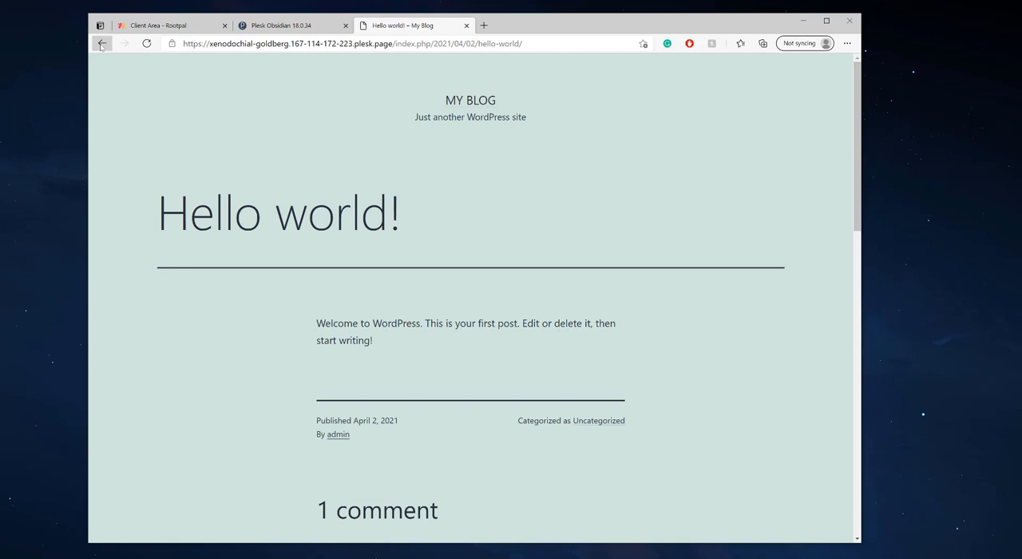
pyautogui.click(102, 43)
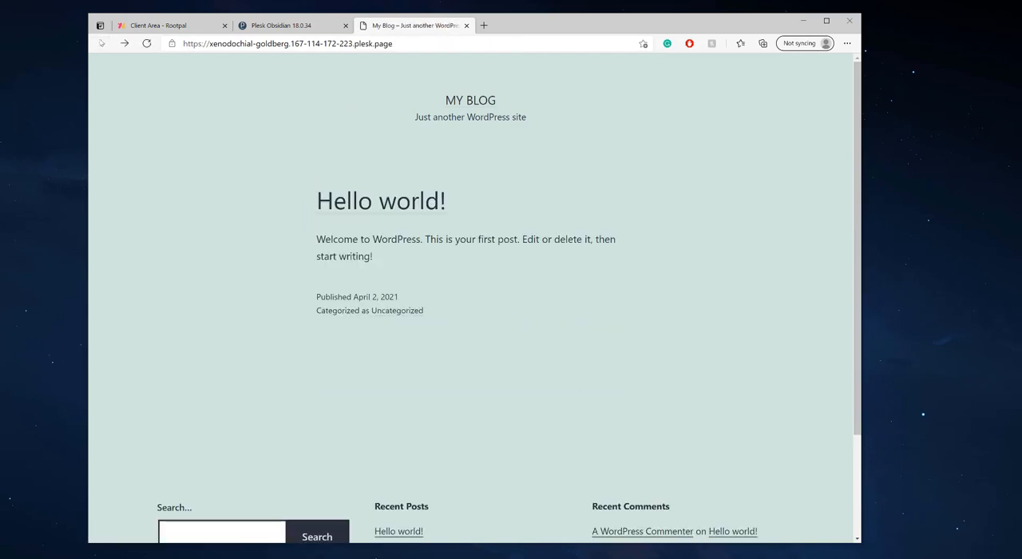
pyautogui.click(281, 24)
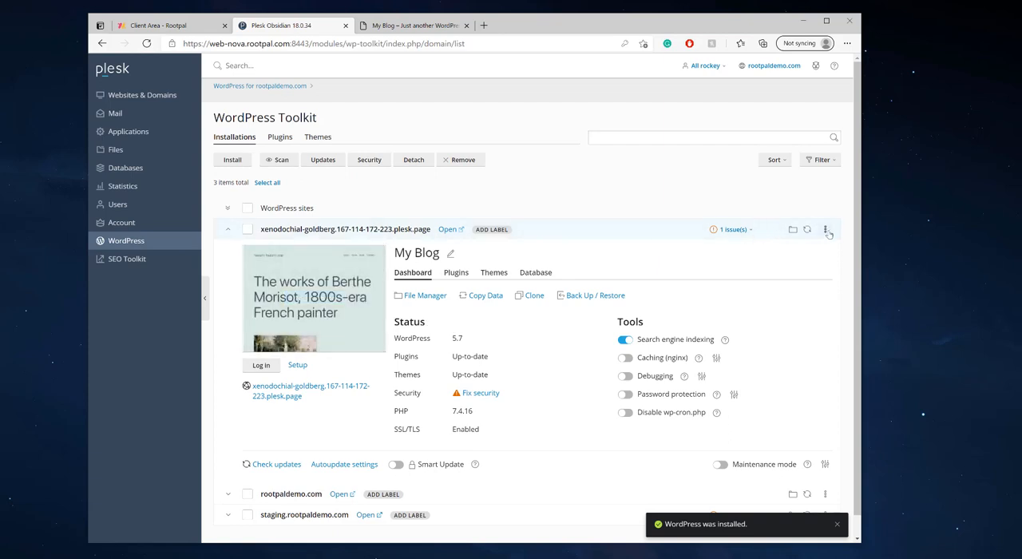
pyautogui.click(826, 230)
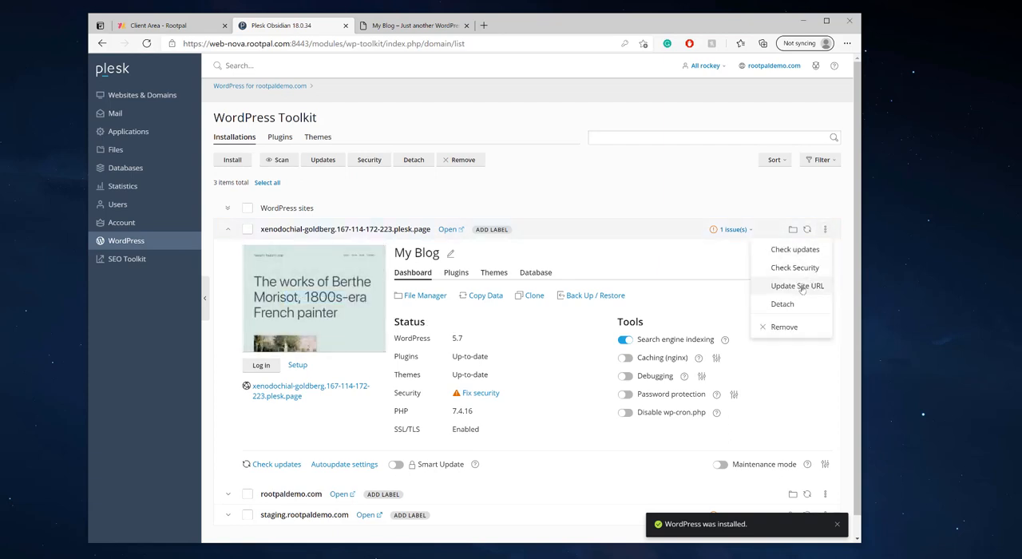
pyautogui.click(797, 286)
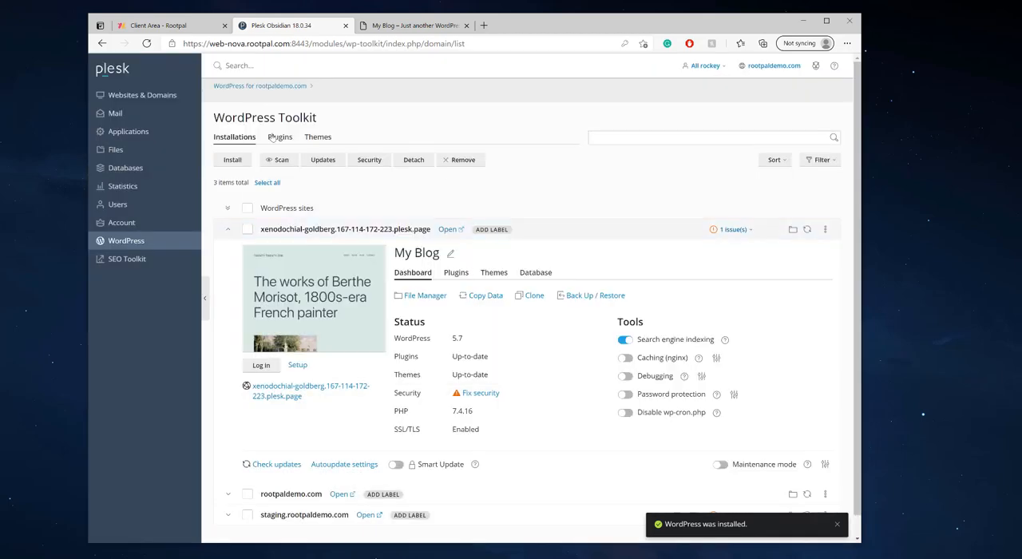
pyautogui.click(140, 96)
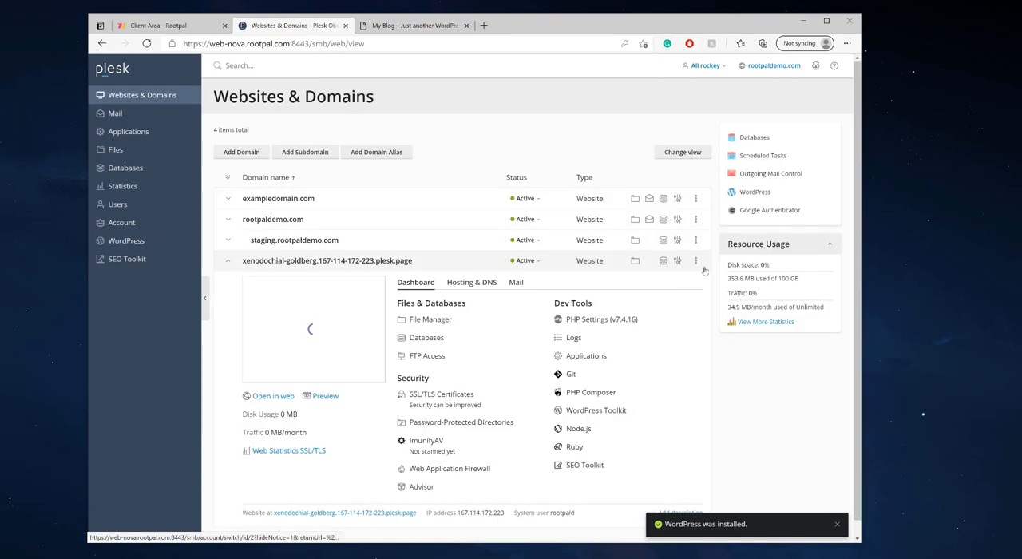
pyautogui.click(696, 260)
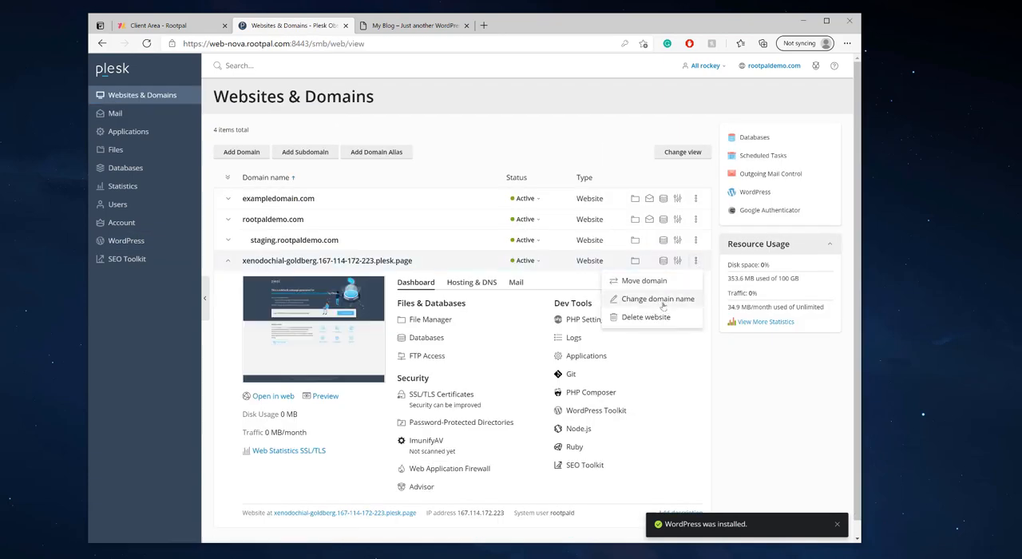
pyautogui.click(126, 239)
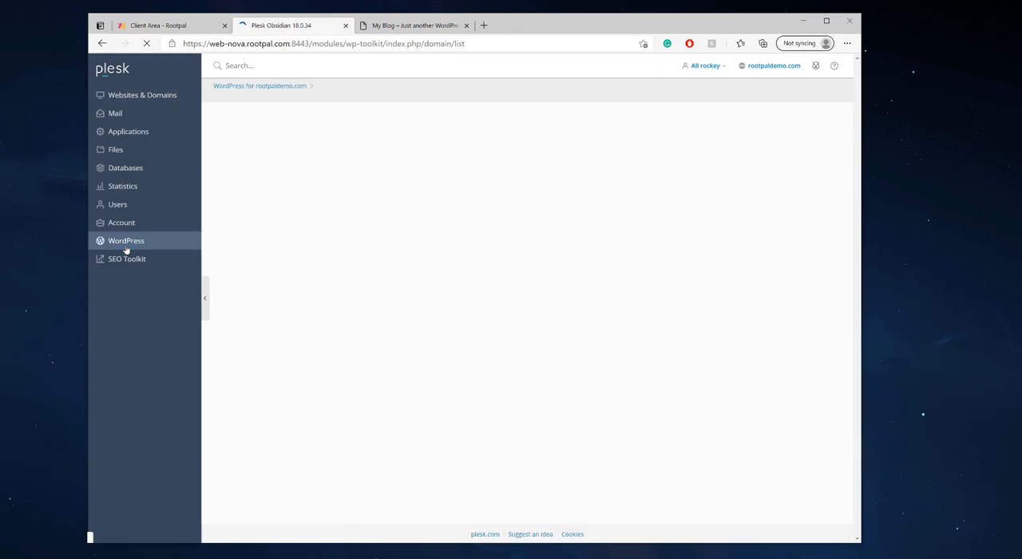
pyautogui.click(126, 239)
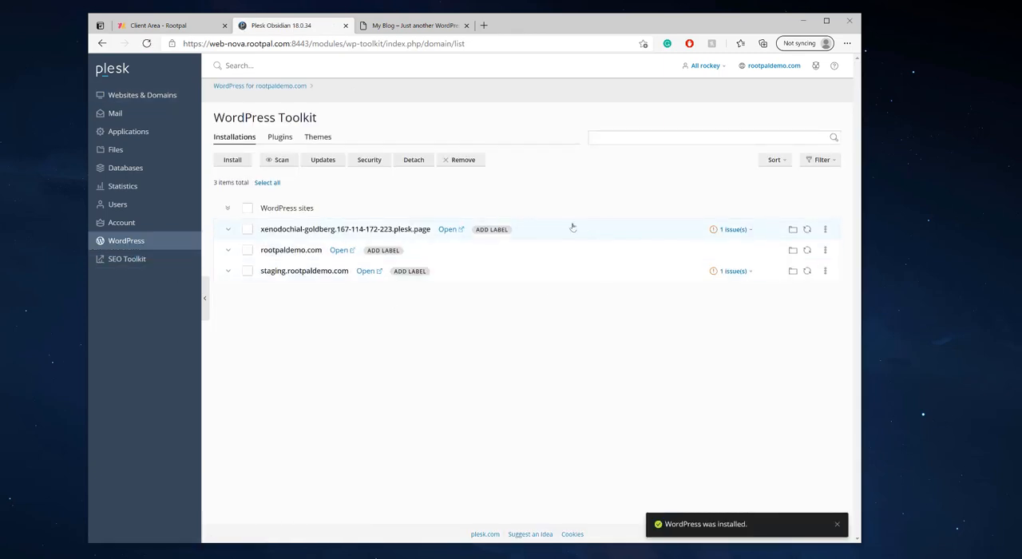
# Step: Review the Copy Data options for the My Blog installation and cancel without copying
pyautogui.click(227, 230)
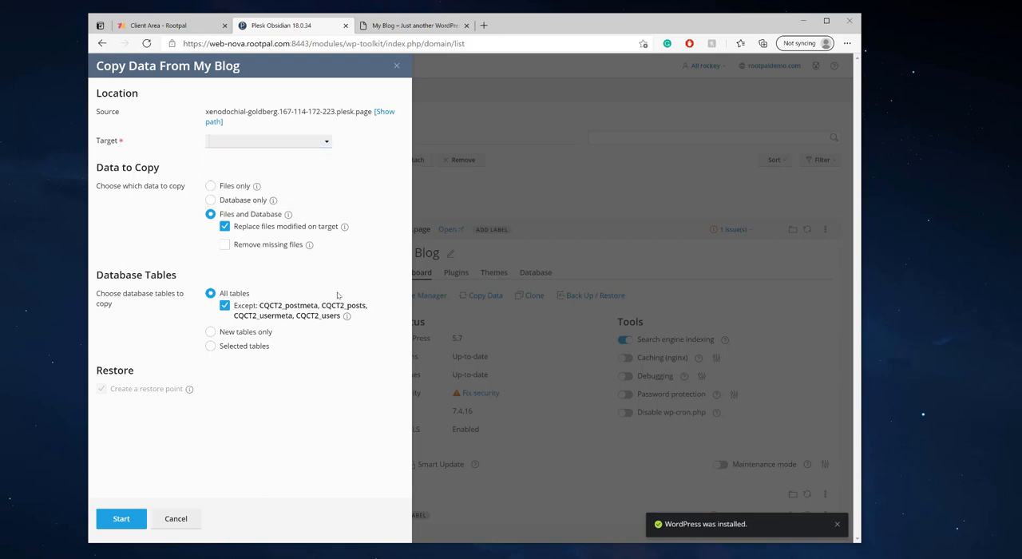
pyautogui.click(224, 305)
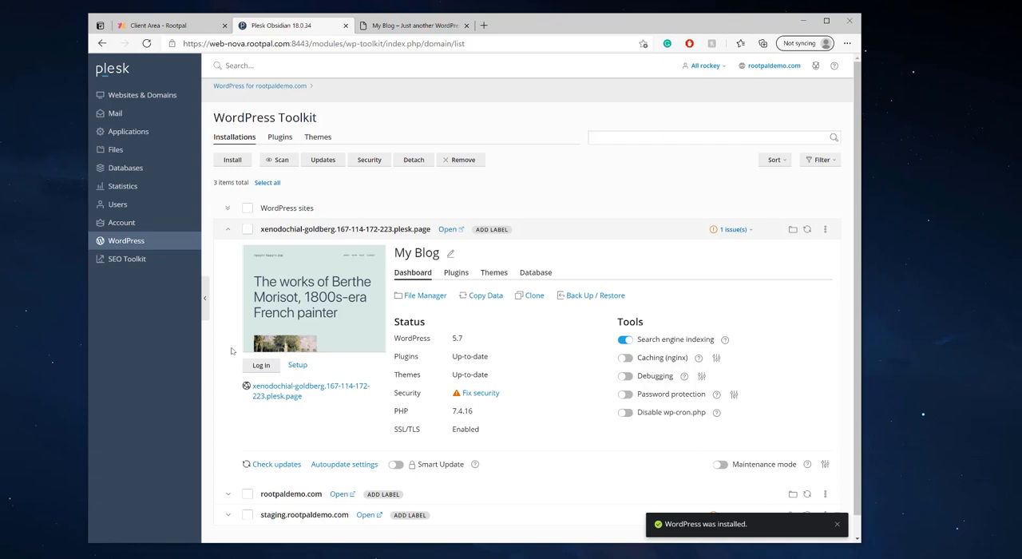
pyautogui.moveTo(377, 301)
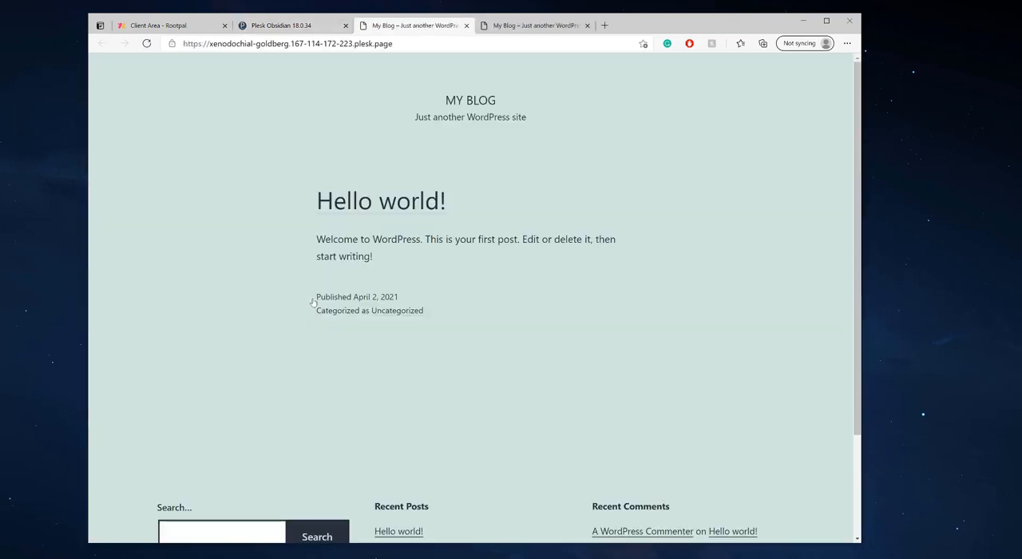
pyautogui.moveTo(540, 297)
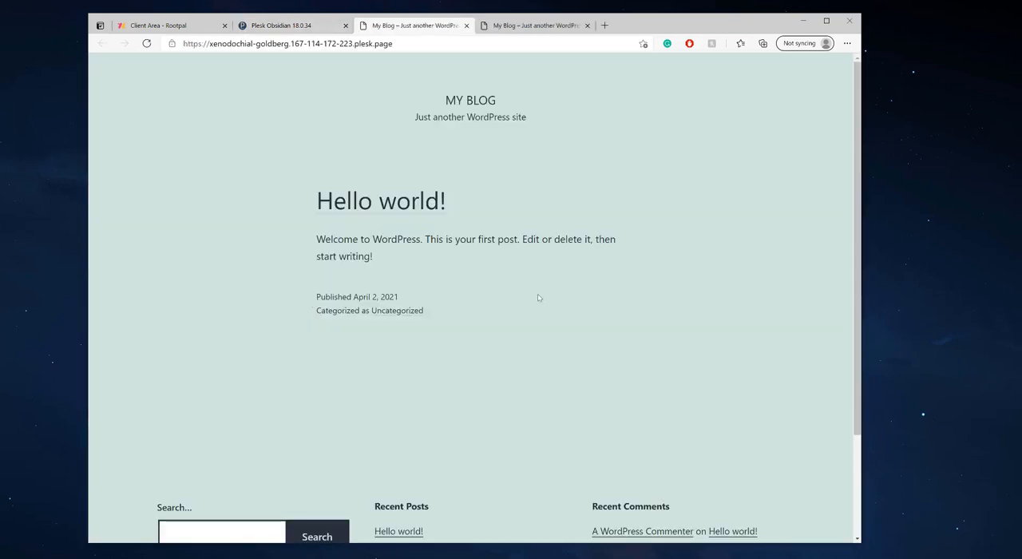